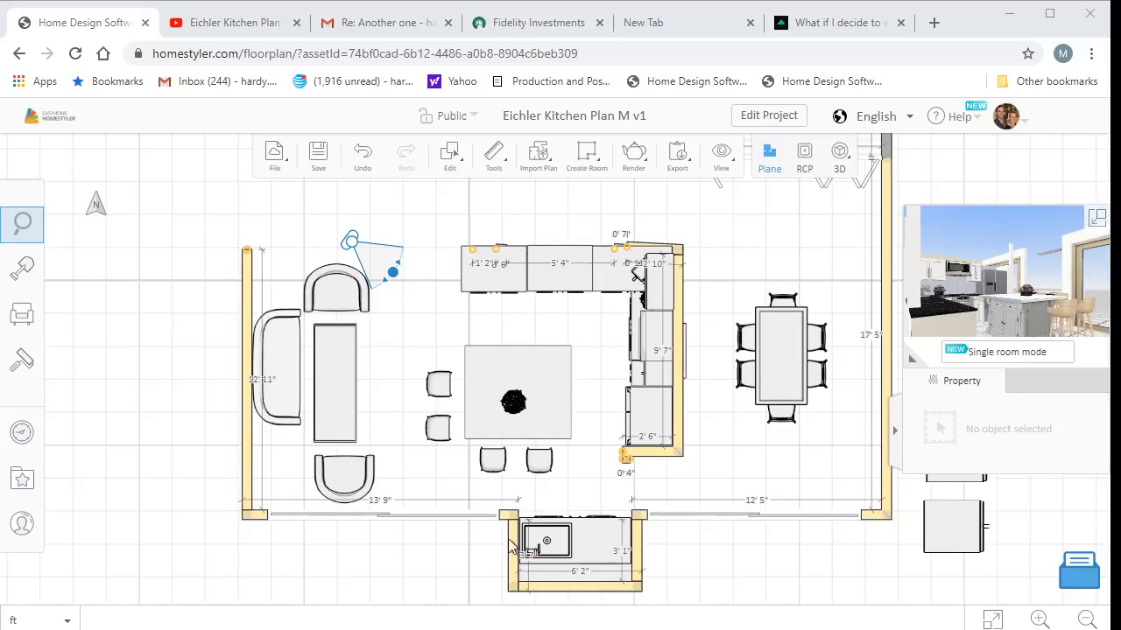
{"action": "mouse_move", "coordinate": [657, 558]}
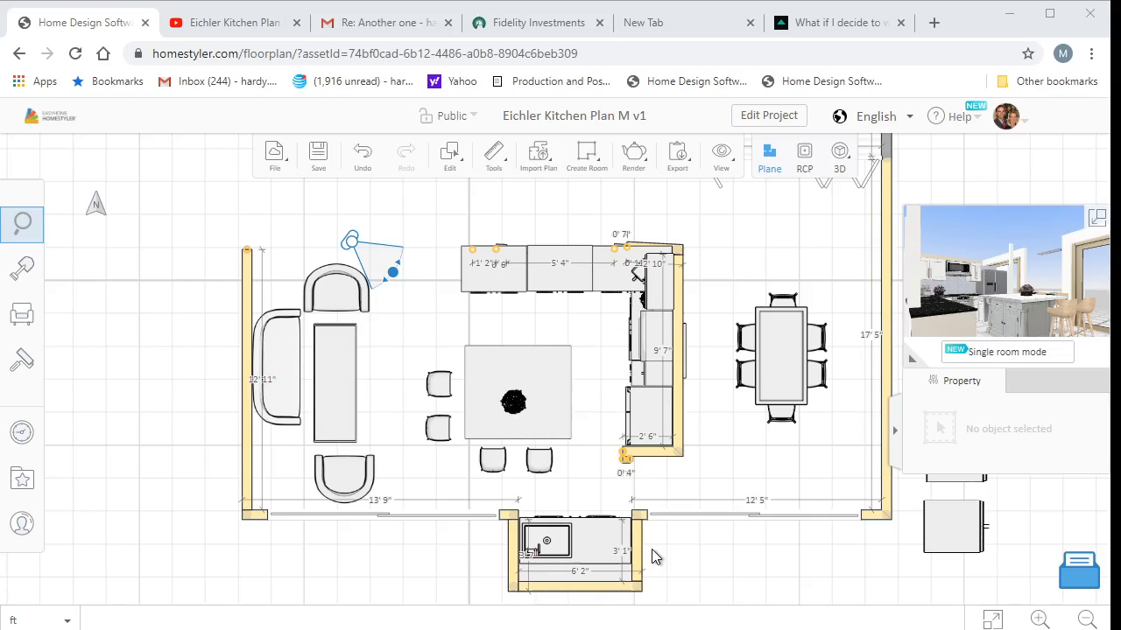
{"action": "mouse_move", "coordinate": [582, 543]}
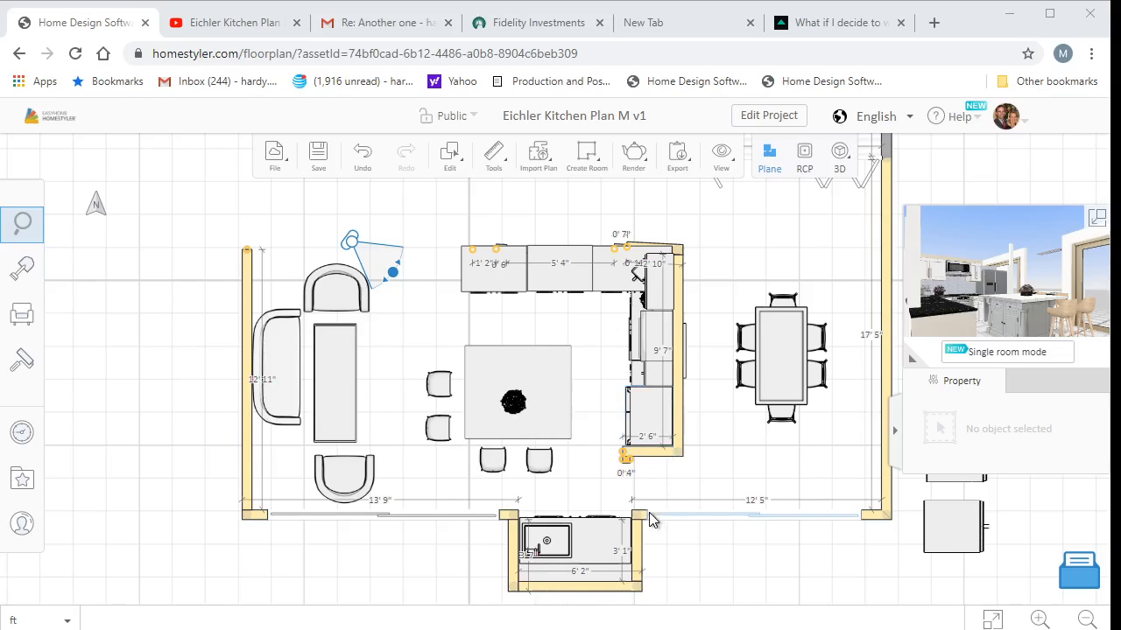
{"action": "mouse_move", "coordinate": [684, 517]}
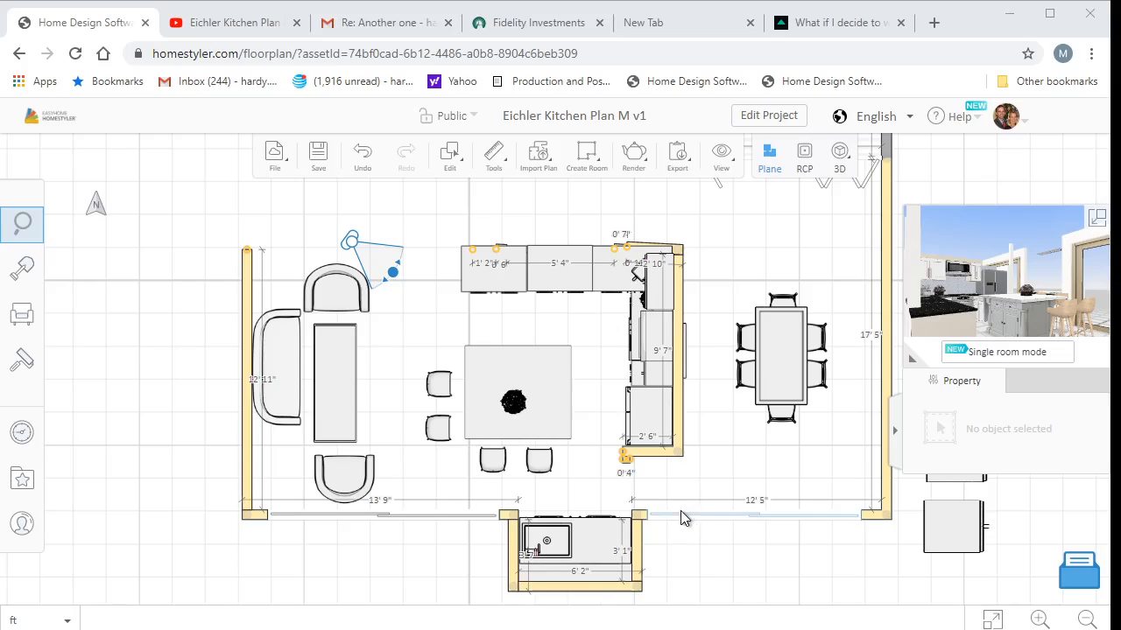
{"action": "mouse_move", "coordinate": [687, 523]}
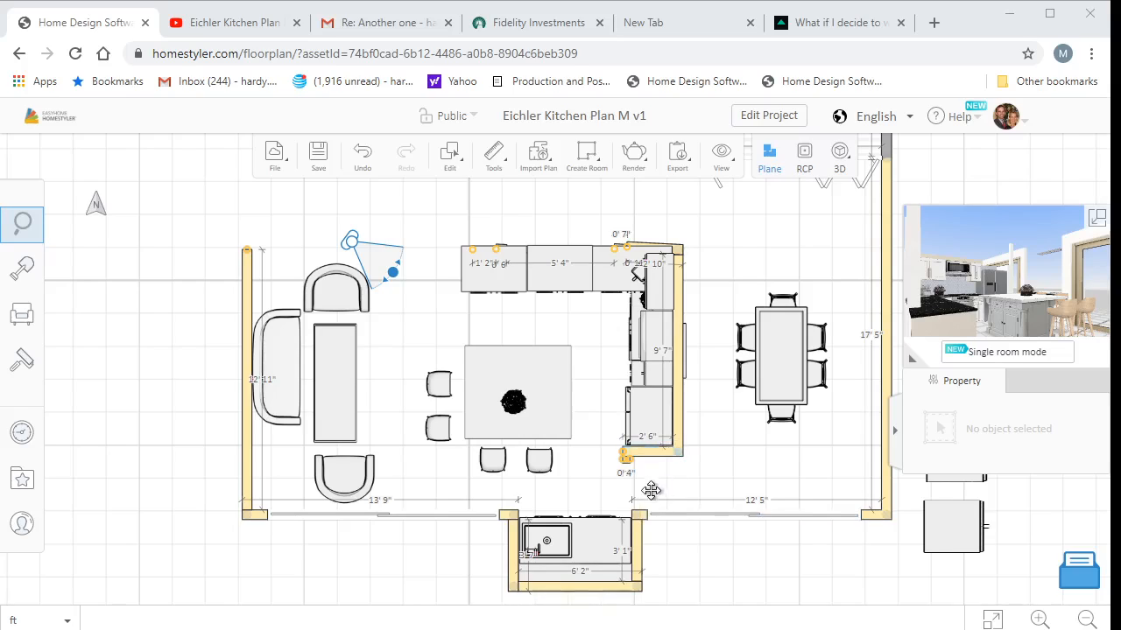
{"action": "mouse_move", "coordinate": [623, 469]}
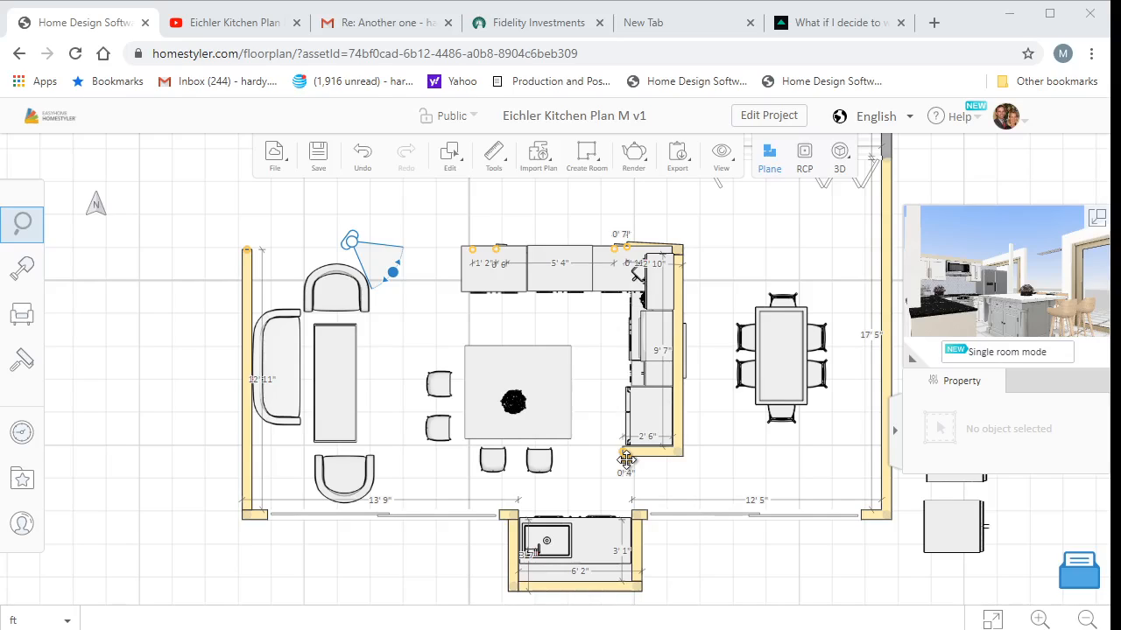
{"action": "mouse_move", "coordinate": [641, 497]}
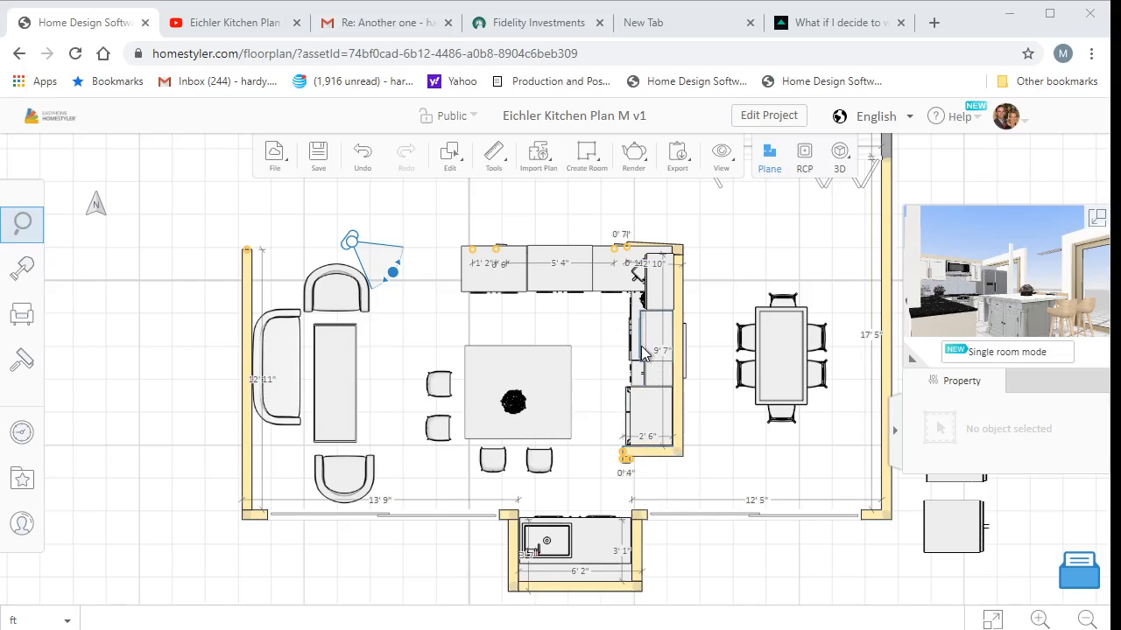
{"action": "mouse_move", "coordinate": [644, 329]}
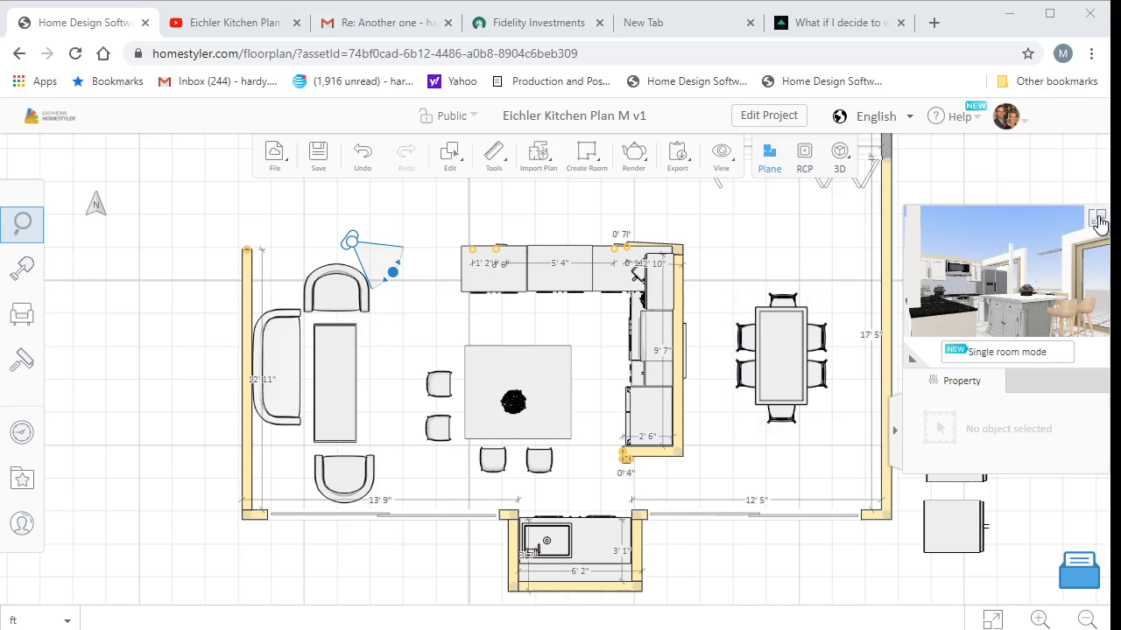
Enlarge the 3D preview, switch to Orbit View and look down over the whole house
{"action": "left_click", "coordinate": [838, 156]}
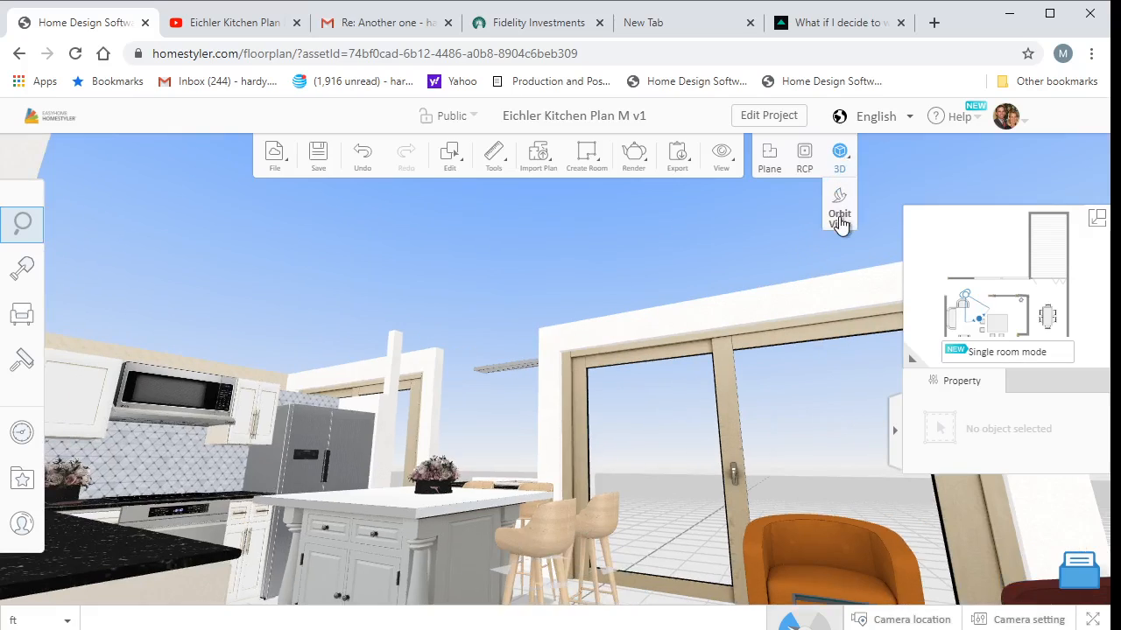
{"action": "left_click", "coordinate": [839, 213]}
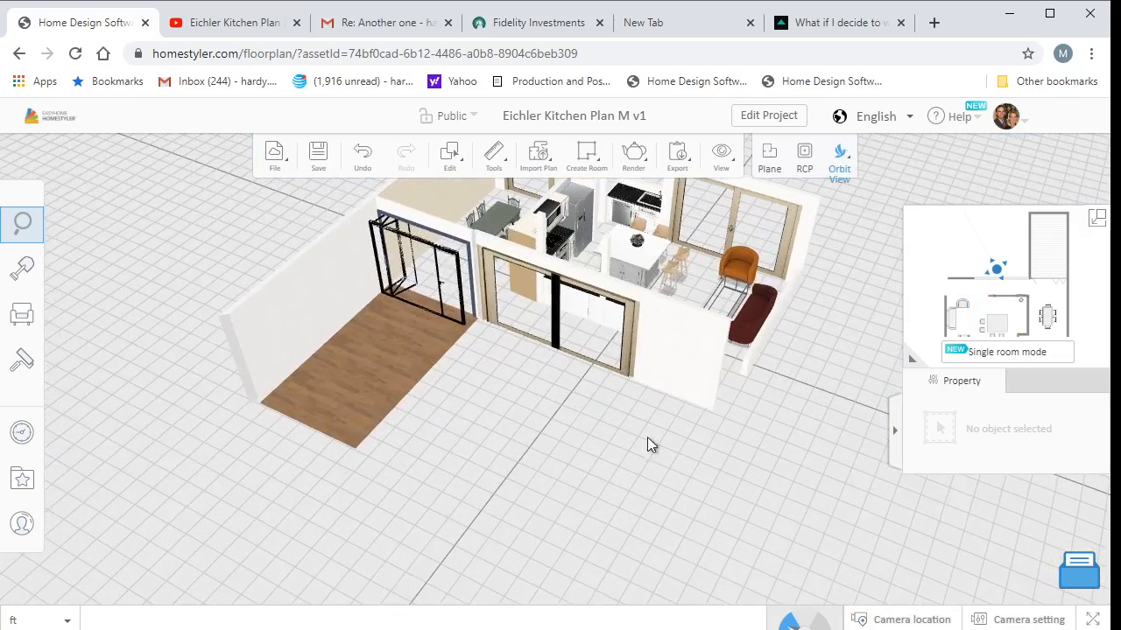
{"action": "left_click_drag", "start_coordinate": [651, 445], "coordinate": [546, 473]}
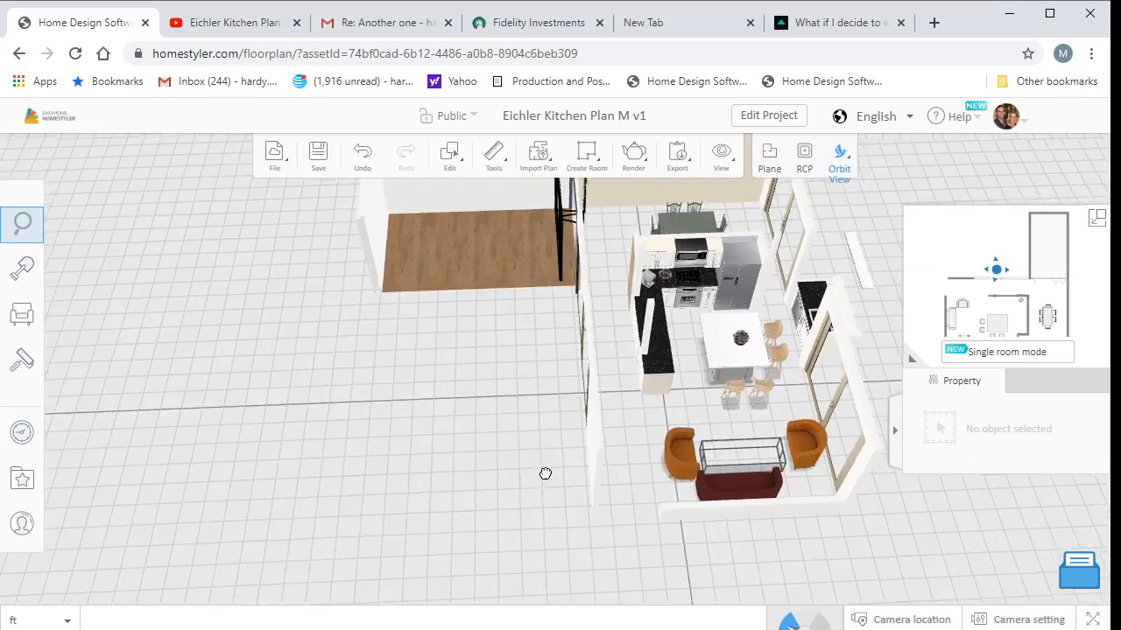
{"action": "left_click_drag", "start_coordinate": [547, 473], "coordinate": [697, 429]}
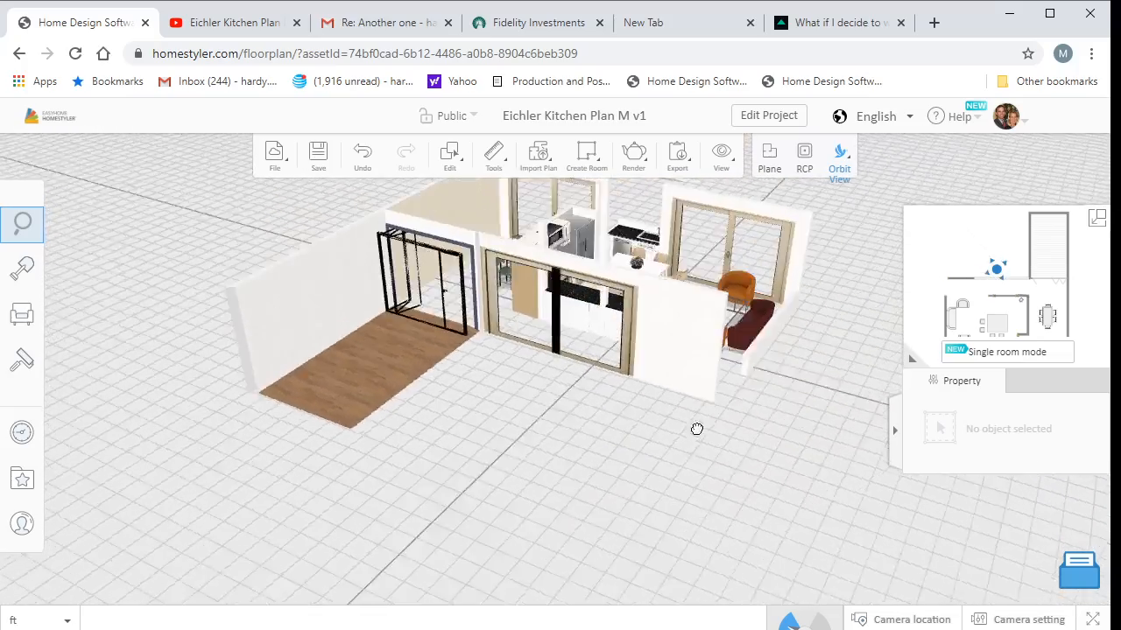
{"action": "left_click_drag", "start_coordinate": [696, 429], "coordinate": [587, 406]}
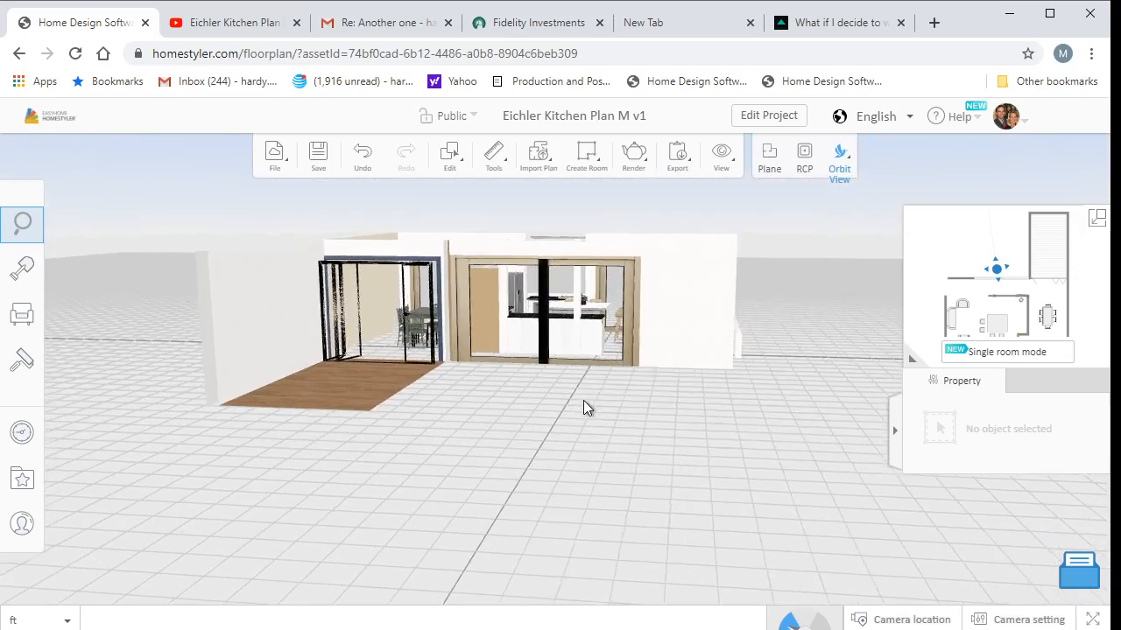
Orbit to the rear facade and move in close to the sliding glass doors into the kitchen
{"action": "left_click_drag", "start_coordinate": [586, 406], "coordinate": [564, 452]}
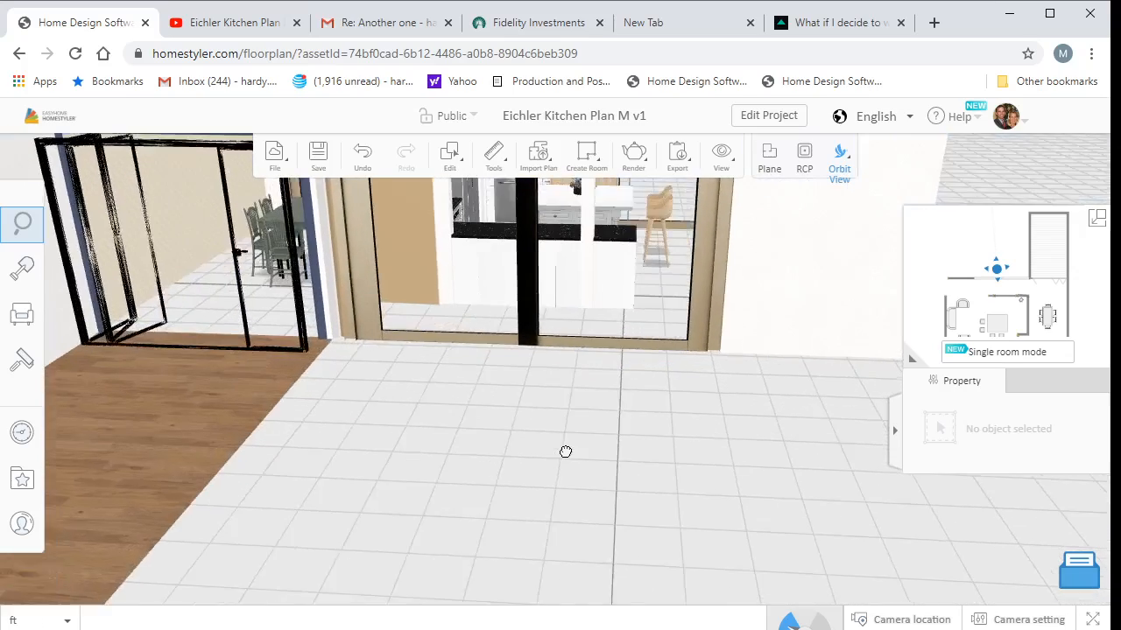
{"action": "left_click_drag", "start_coordinate": [565, 452], "coordinate": [577, 420]}
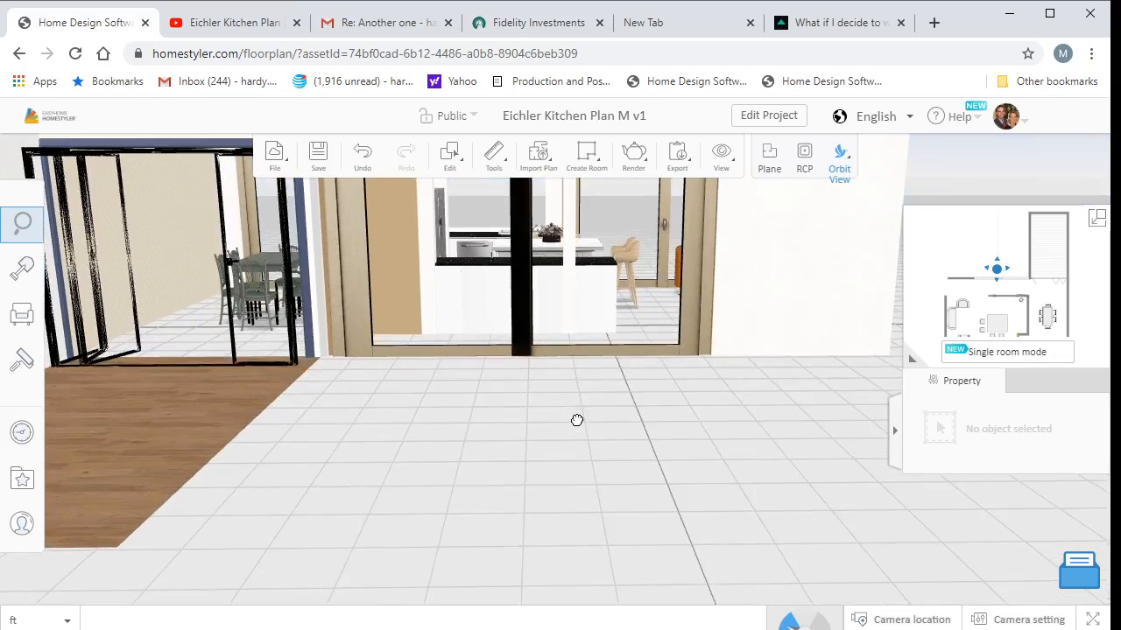
{"action": "left_click_drag", "start_coordinate": [576, 420], "coordinate": [564, 446]}
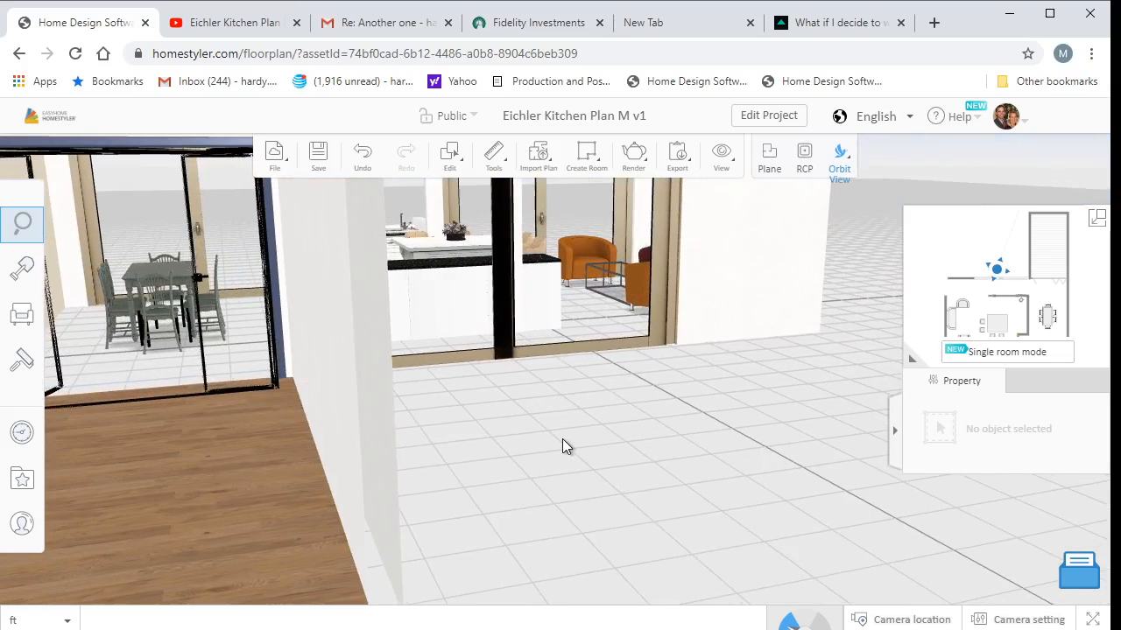
{"action": "left_click_drag", "start_coordinate": [564, 446], "coordinate": [540, 432]}
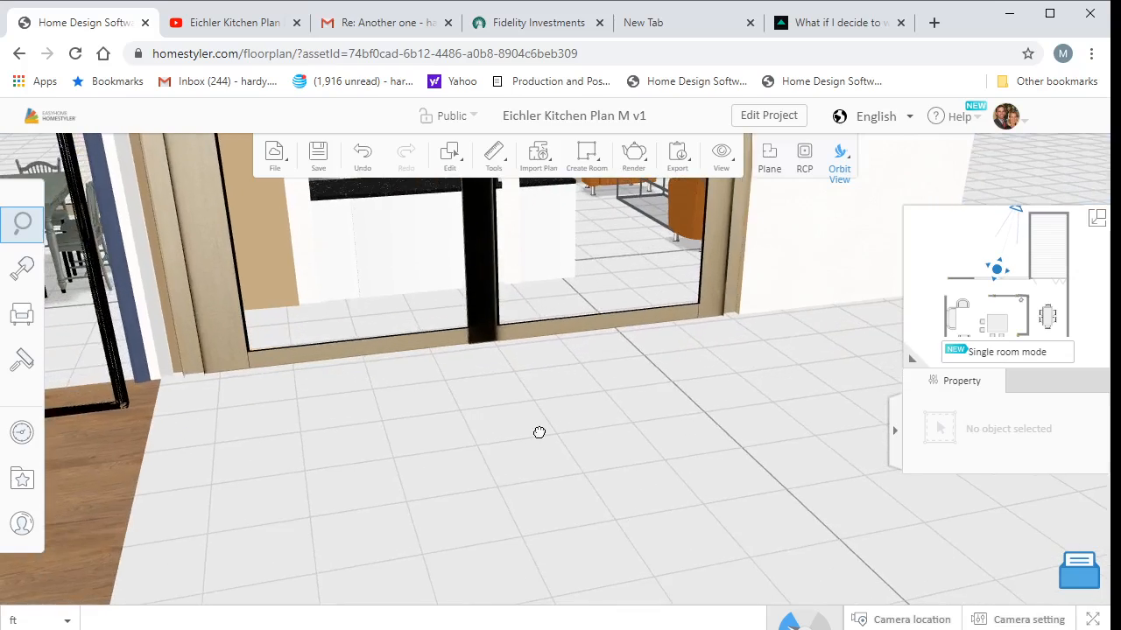
{"action": "left_click_drag", "start_coordinate": [539, 433], "coordinate": [536, 467]}
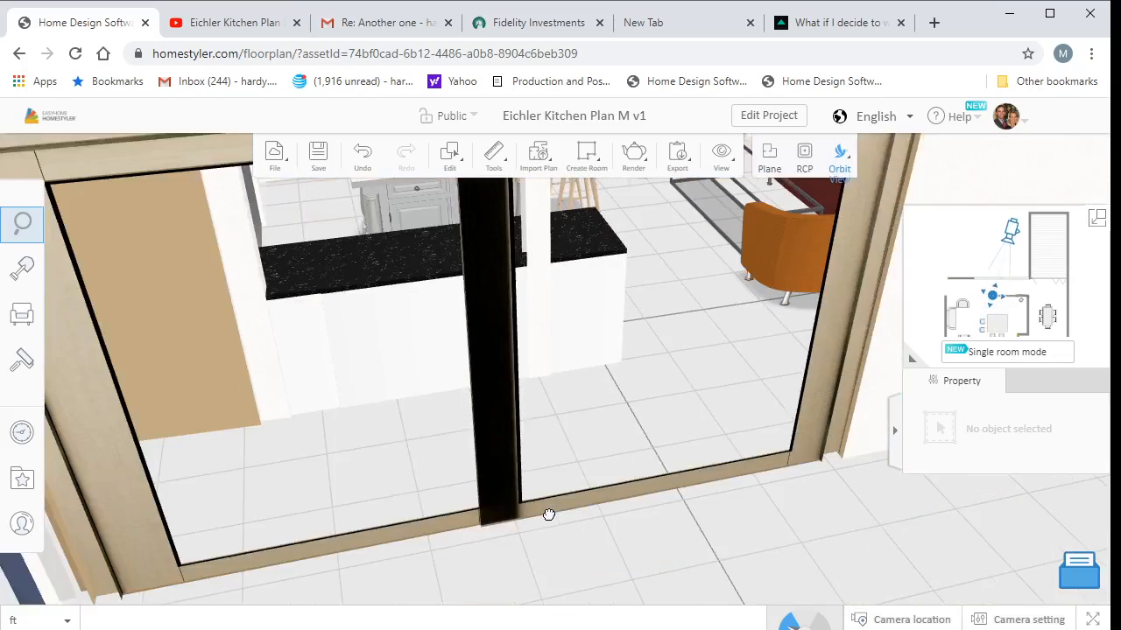
Orbit through the lounge seating to the microwave and refrigerator wall
{"action": "left_click_drag", "start_coordinate": [548, 515], "coordinate": [434, 517]}
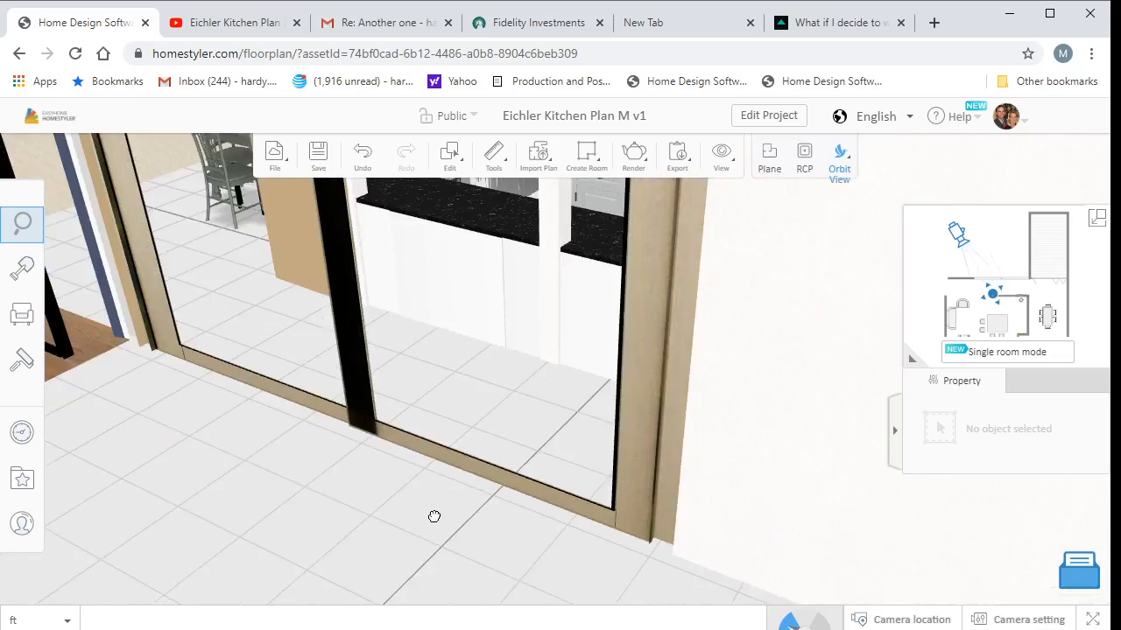
{"action": "left_click_drag", "start_coordinate": [434, 517], "coordinate": [529, 483]}
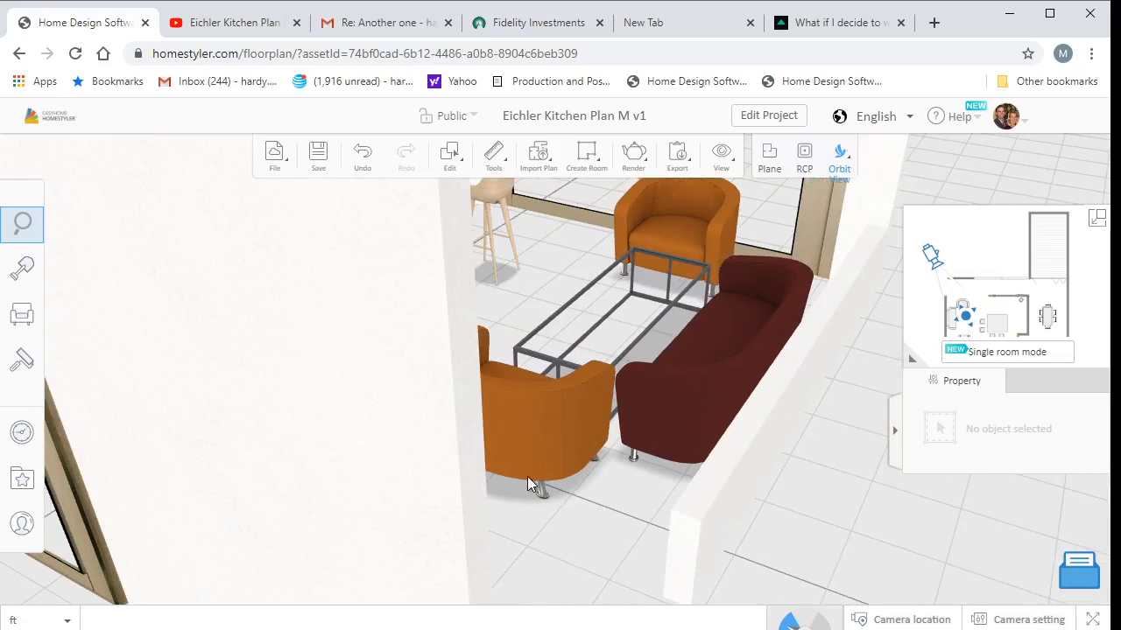
{"action": "left_click_drag", "start_coordinate": [529, 483], "coordinate": [341, 389]}
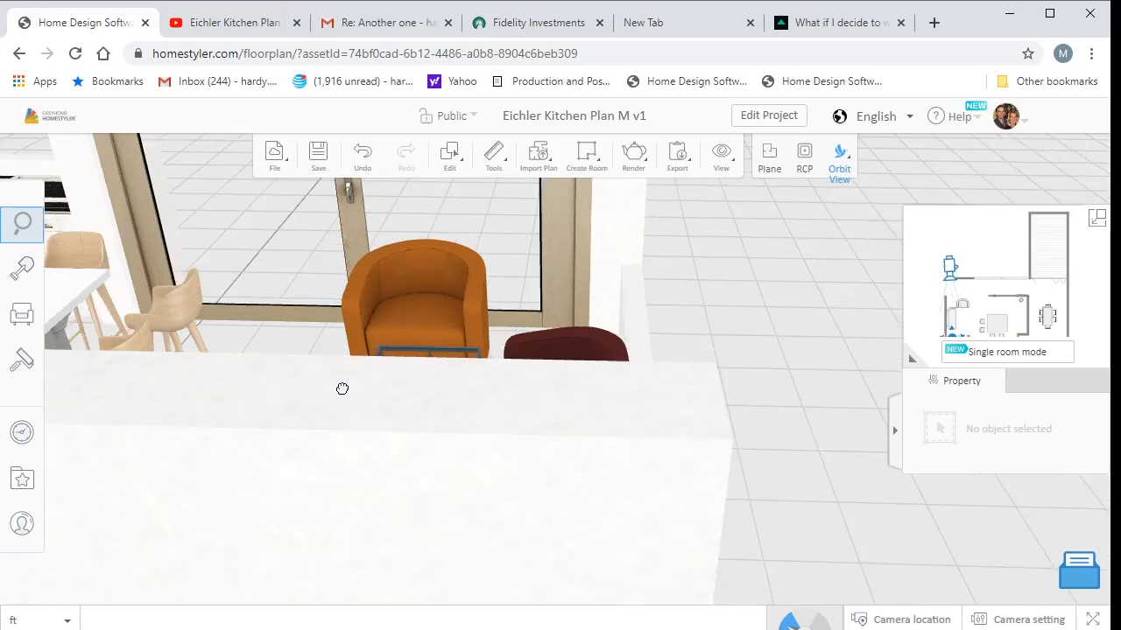
{"action": "left_click_drag", "start_coordinate": [343, 388], "coordinate": [150, 384]}
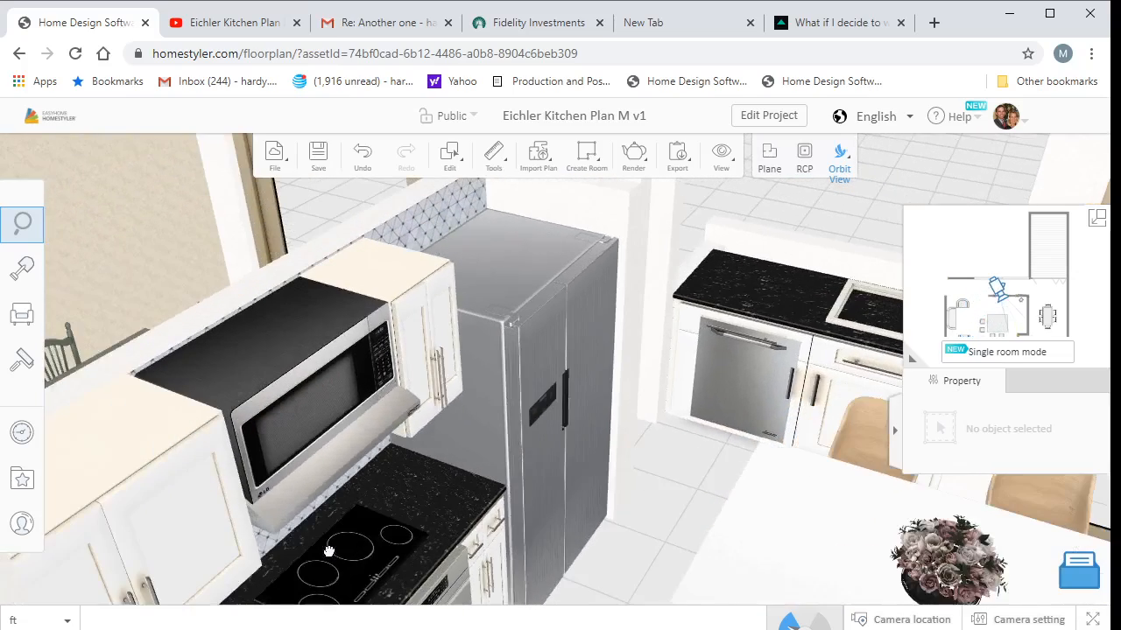
Turn toward the dishwasher side and overlook the island with its stools
{"action": "left_click_drag", "start_coordinate": [329, 552], "coordinate": [369, 518]}
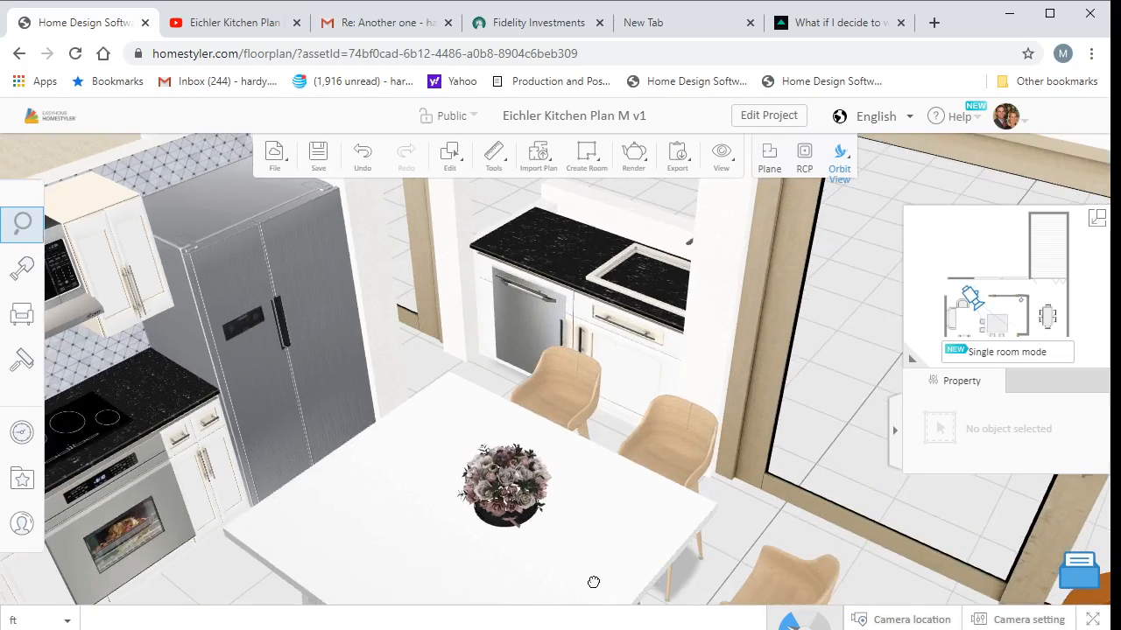
{"action": "left_click_drag", "start_coordinate": [594, 582], "coordinate": [445, 538]}
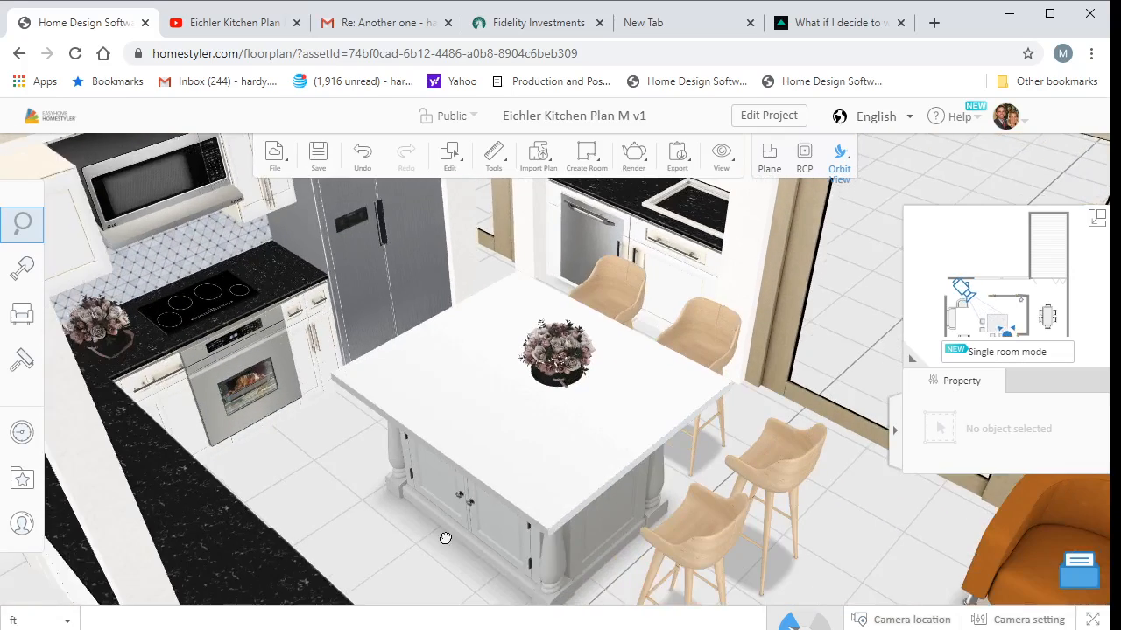
{"action": "left_click_drag", "start_coordinate": [445, 537], "coordinate": [417, 555]}
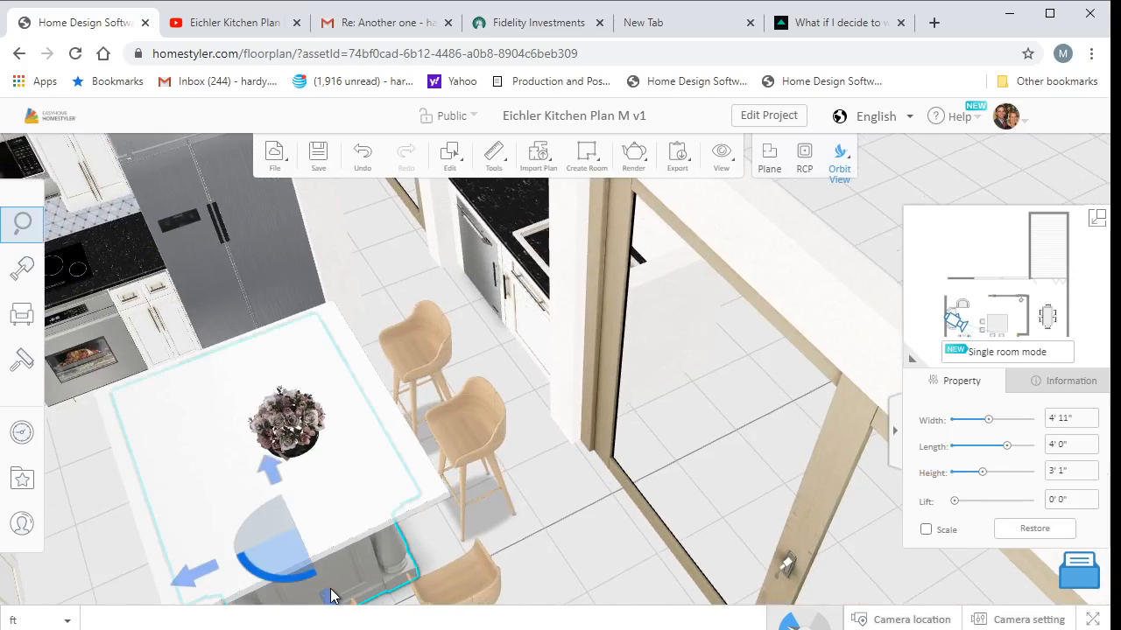
{"action": "mouse_move", "coordinate": [389, 622]}
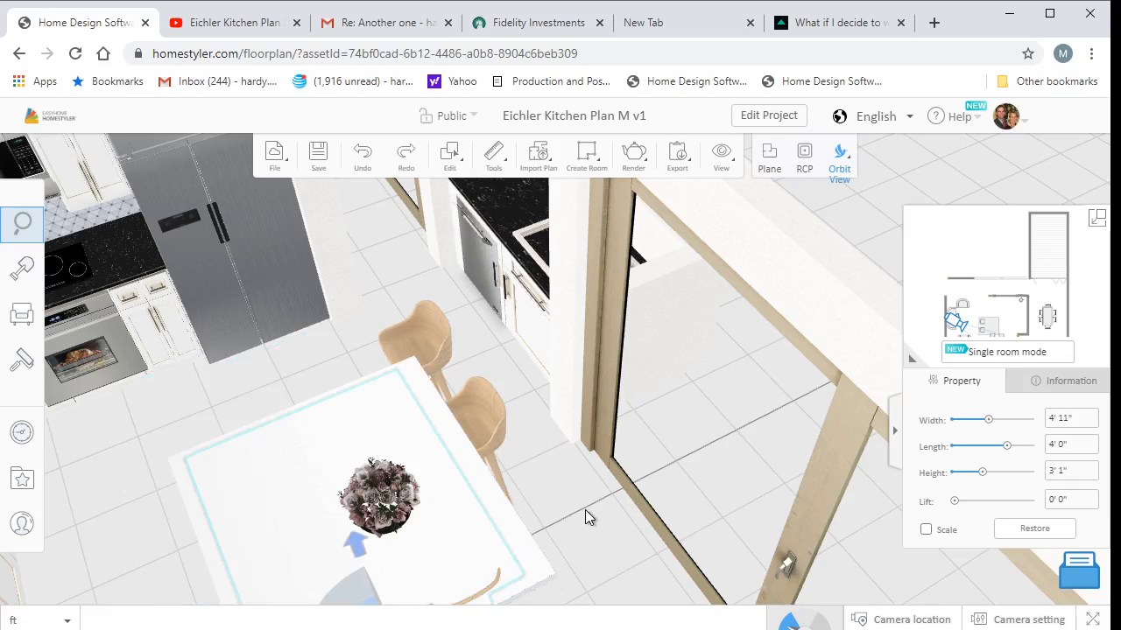
Circle the island to see all its bar stools and the flower centrepiece
{"action": "left_click_drag", "start_coordinate": [587, 517], "coordinate": [564, 525]}
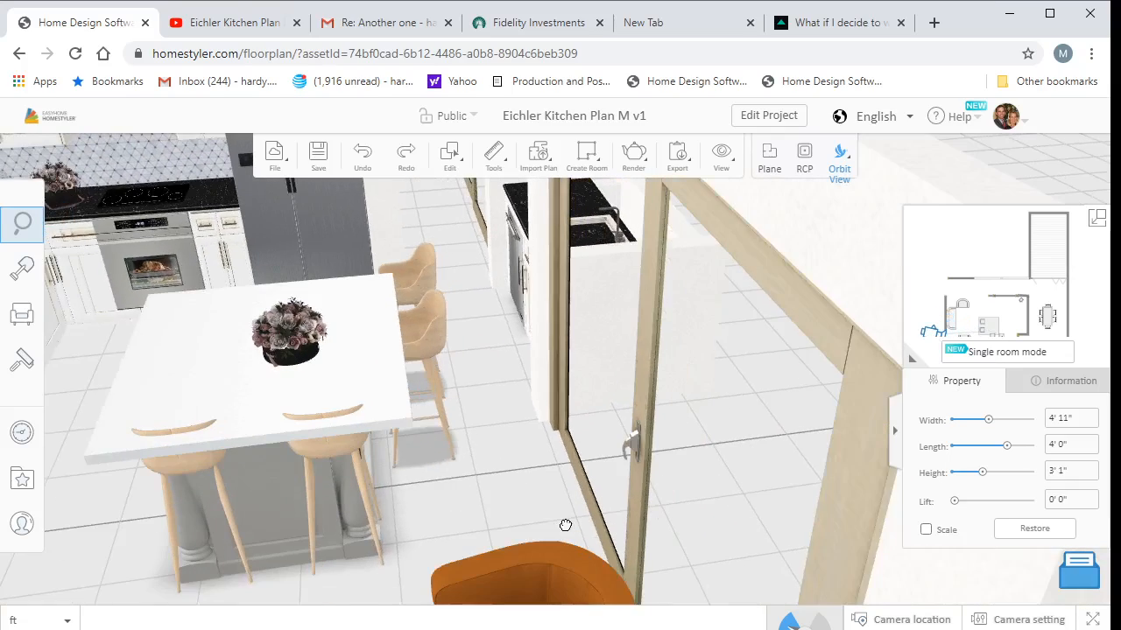
{"action": "left_click_drag", "start_coordinate": [564, 525], "coordinate": [650, 529]}
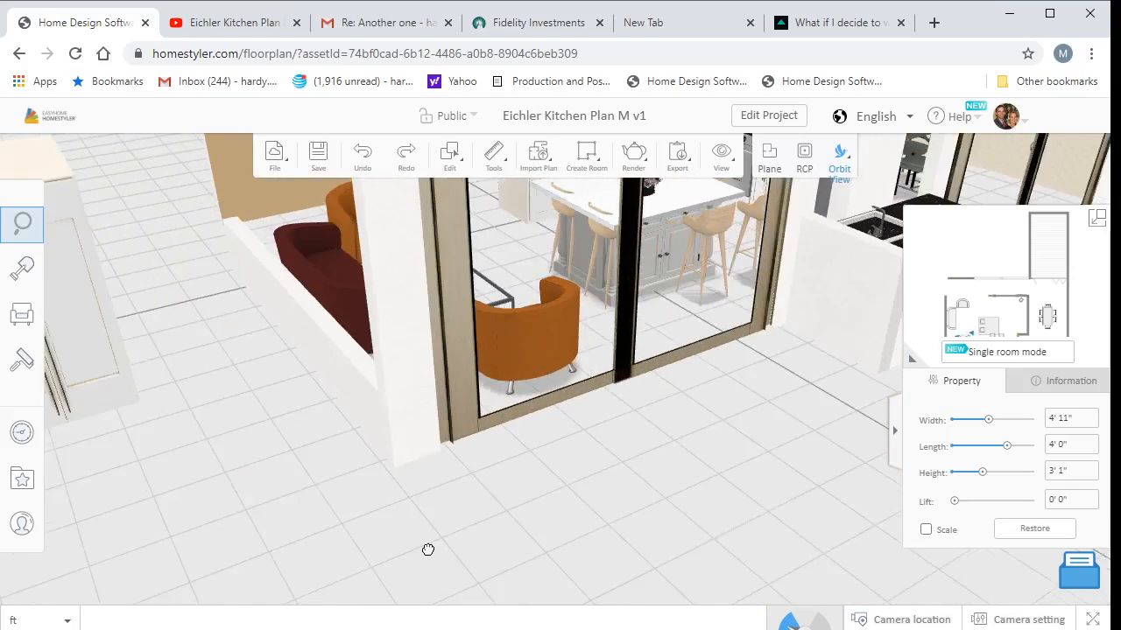
Orbit over the sink counter in the push-out, the tall cabinet and sofa, ending above the L-shaped counters
{"action": "left_click_drag", "start_coordinate": [427, 550], "coordinate": [557, 581]}
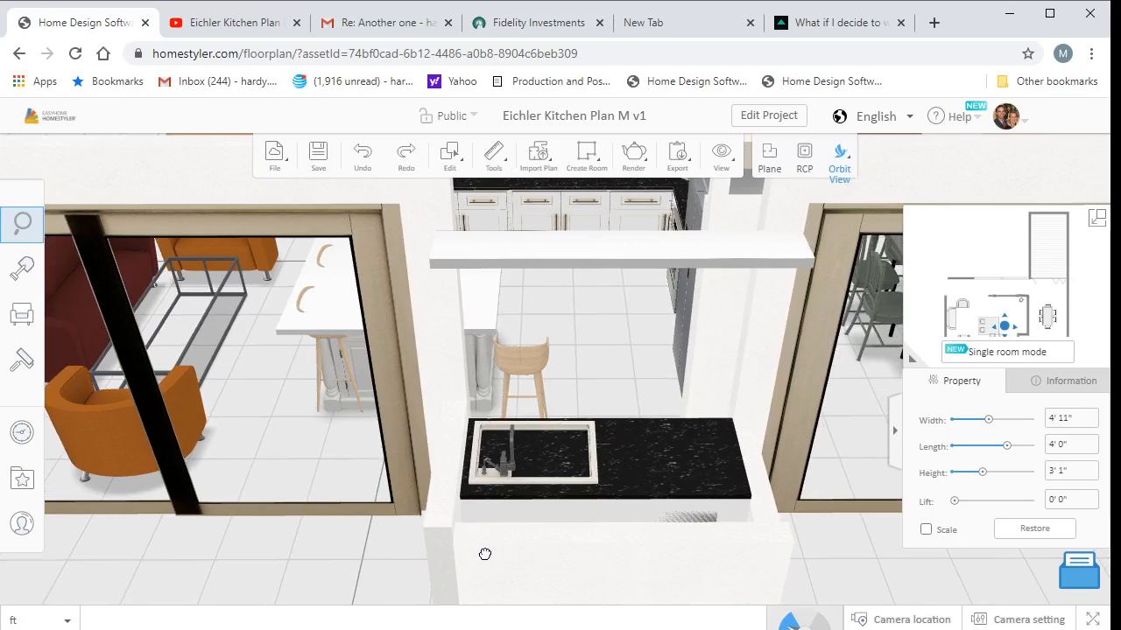
{"action": "left_click_drag", "start_coordinate": [485, 553], "coordinate": [602, 571]}
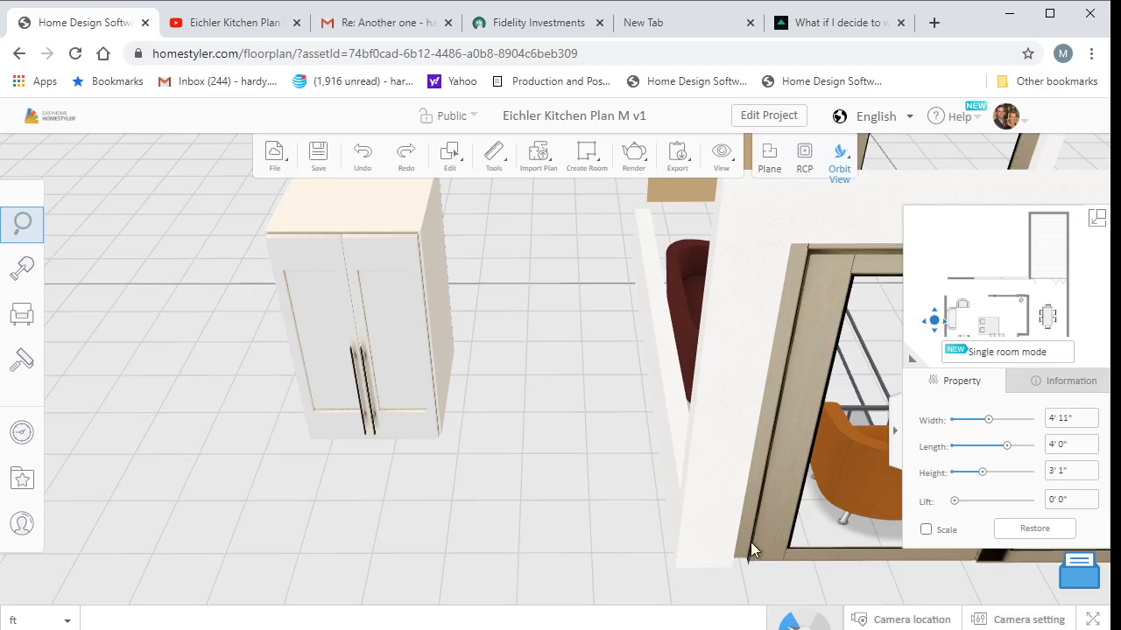
{"action": "left_click_drag", "start_coordinate": [753, 550], "coordinate": [703, 560]}
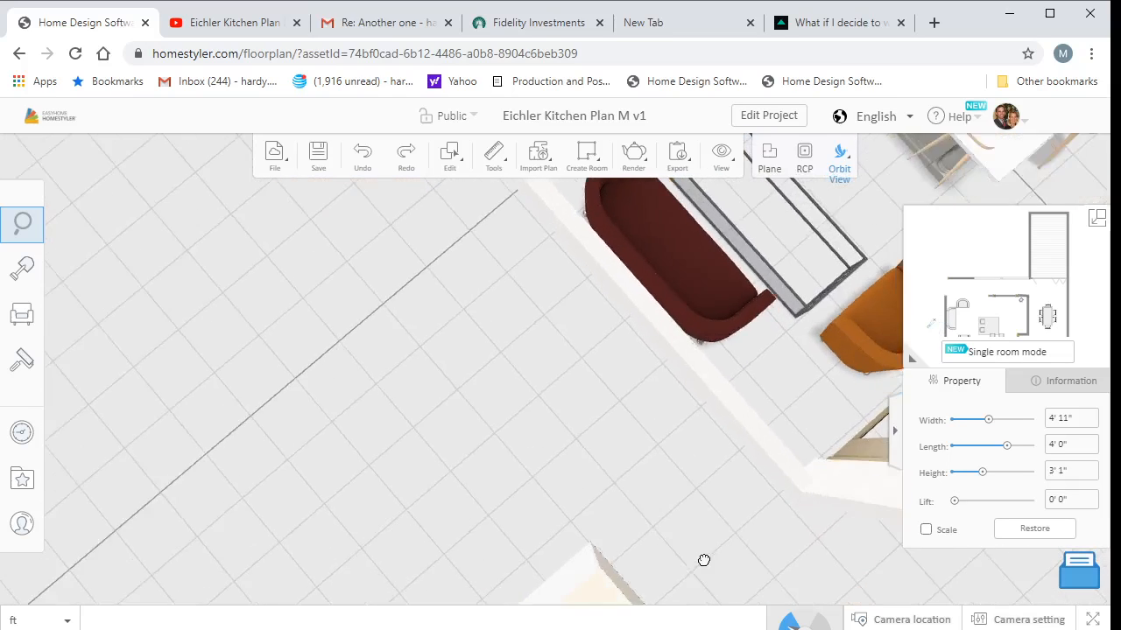
{"action": "left_click_drag", "start_coordinate": [703, 560], "coordinate": [490, 402]}
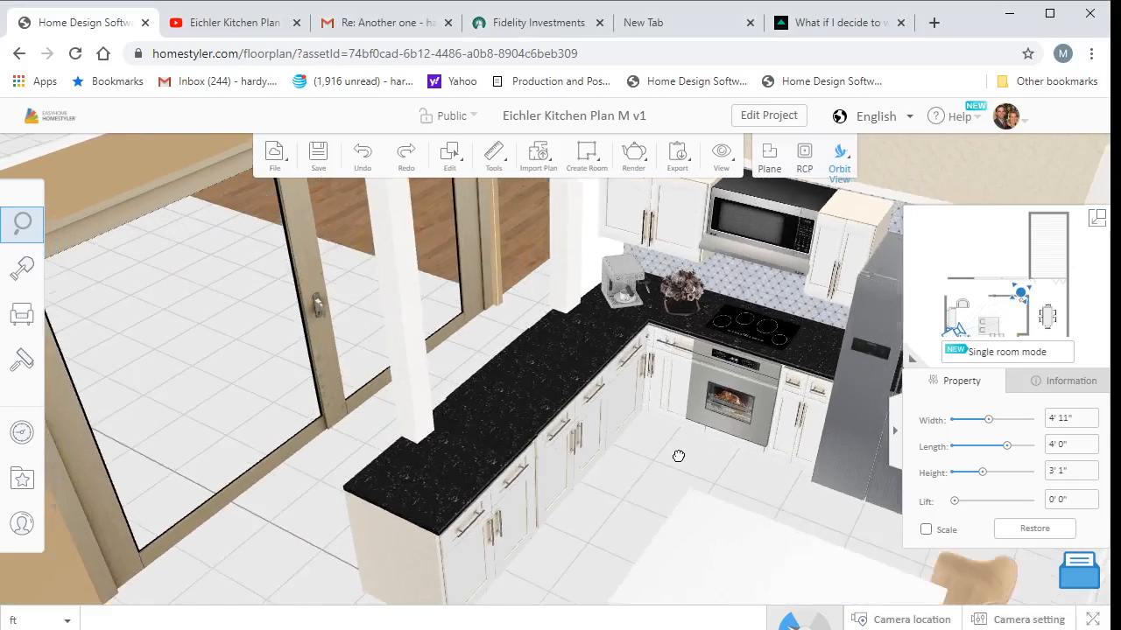
Lower the view along the L-shaped counters and settle behind the sink counter facing the rear cabinets
{"action": "left_click_drag", "start_coordinate": [680, 455], "coordinate": [644, 529]}
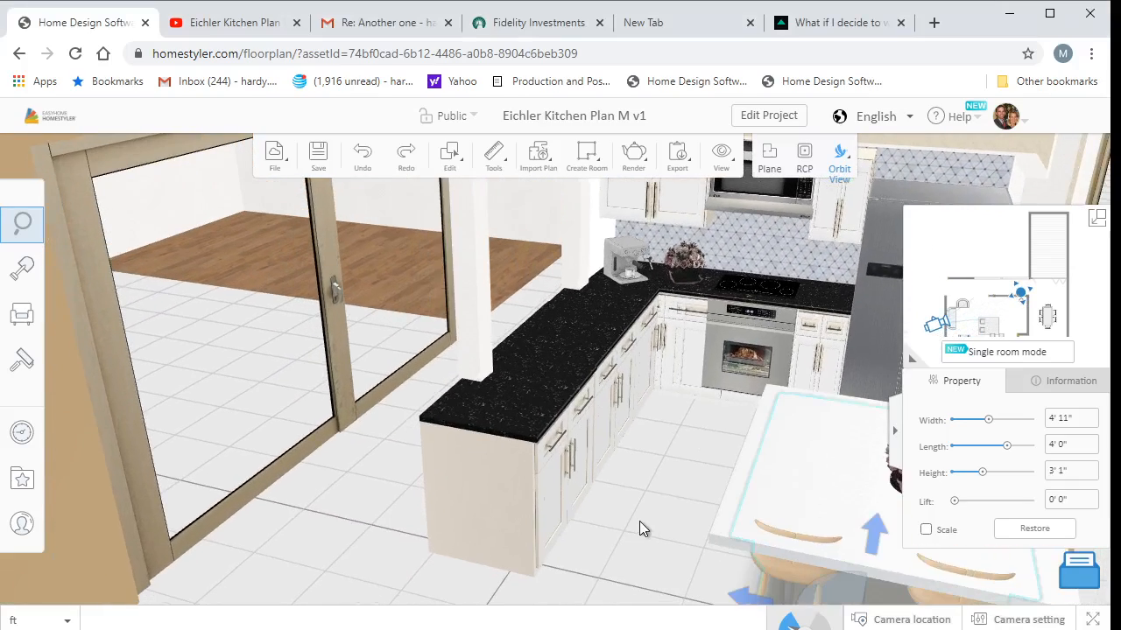
{"action": "left_click_drag", "start_coordinate": [644, 525], "coordinate": [592, 504]}
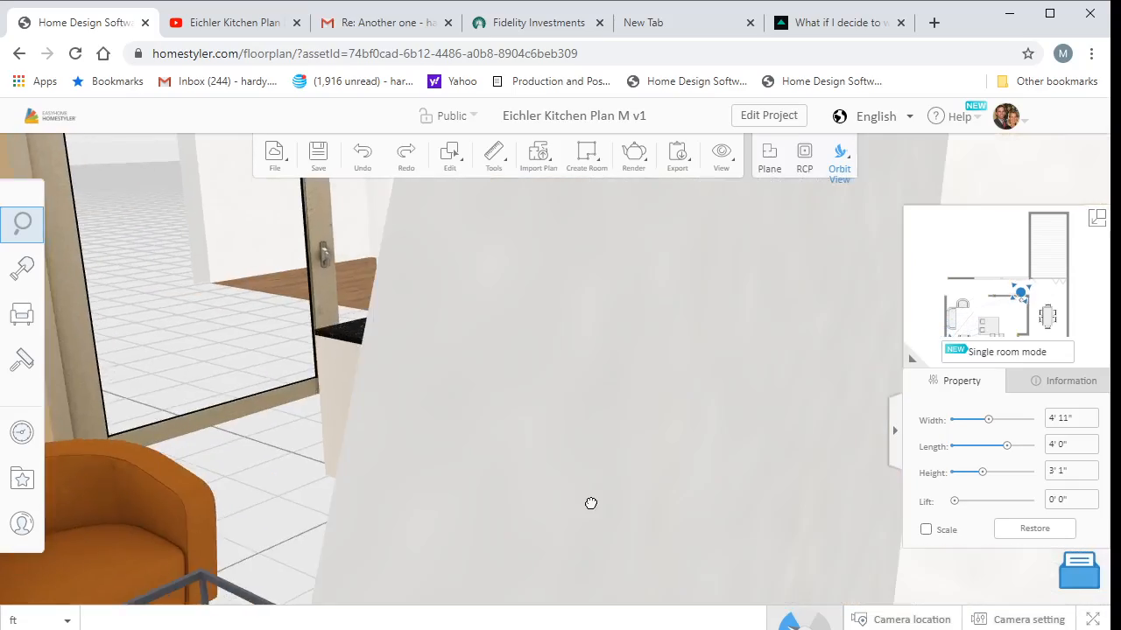
{"action": "left_click_drag", "start_coordinate": [592, 504], "coordinate": [511, 504]}
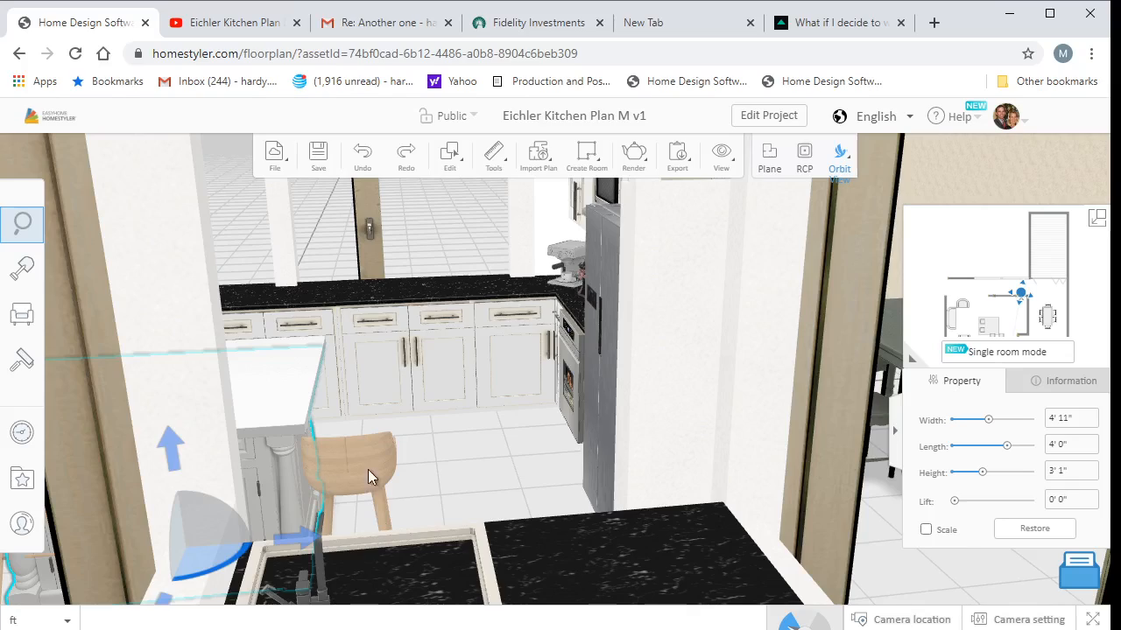
{"action": "mouse_move", "coordinate": [396, 417]}
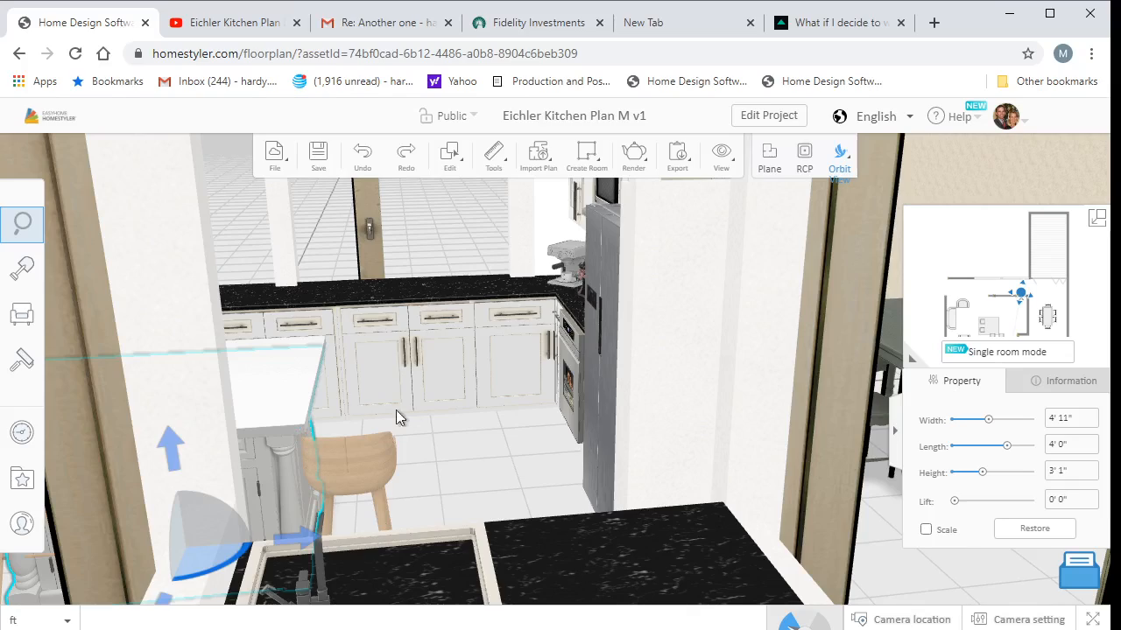
{"action": "mouse_move", "coordinate": [427, 425]}
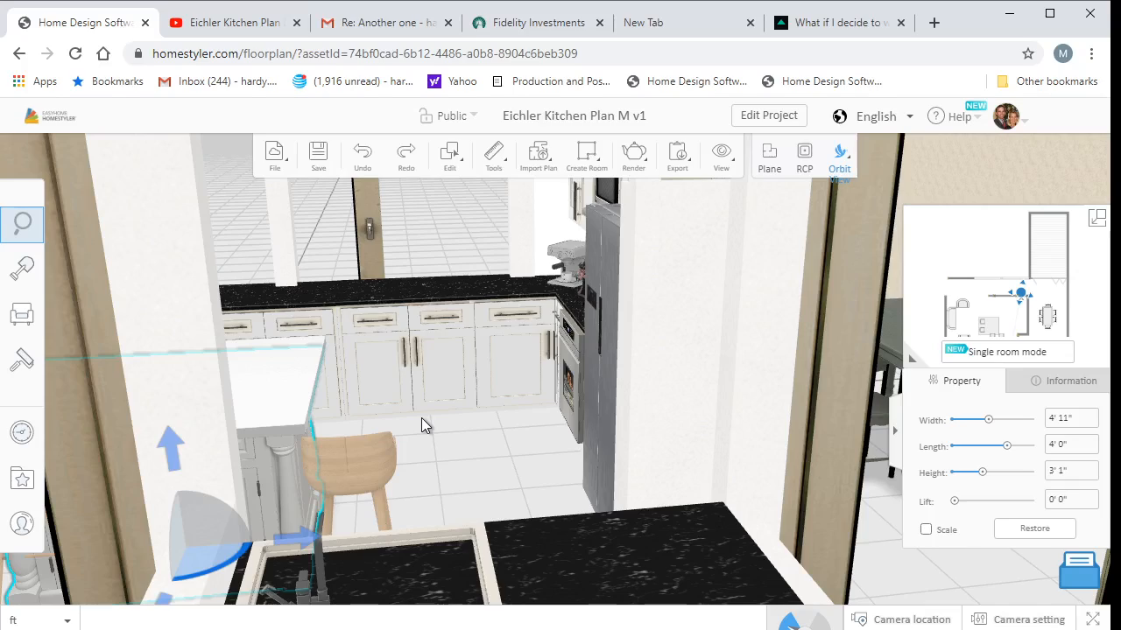
{"action": "mouse_move", "coordinate": [333, 301]}
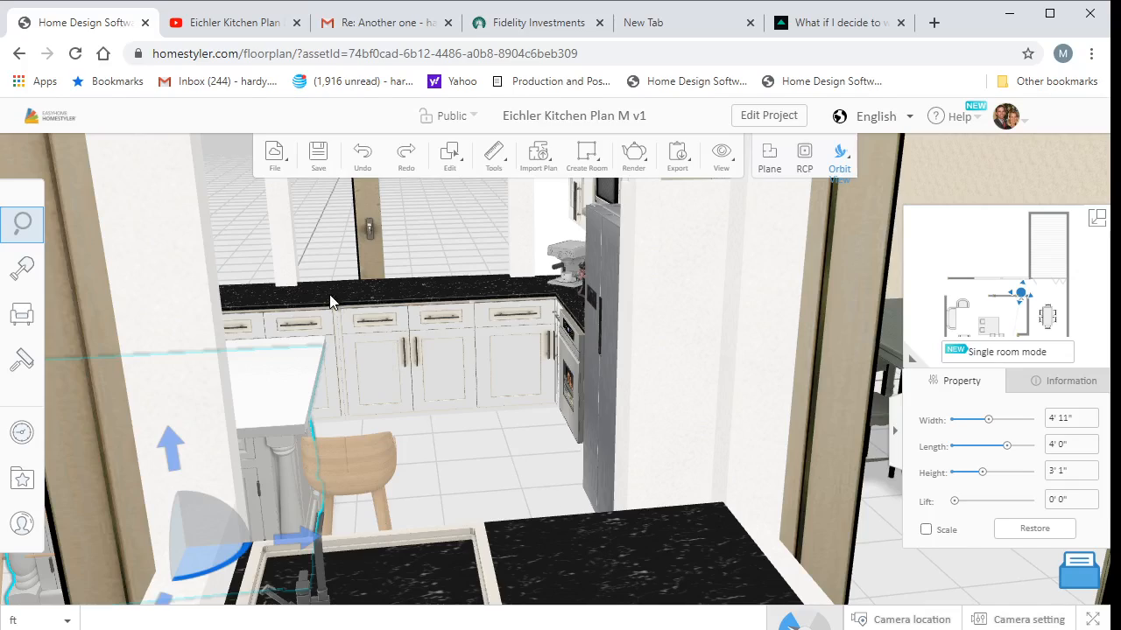
{"action": "mouse_move", "coordinate": [445, 294]}
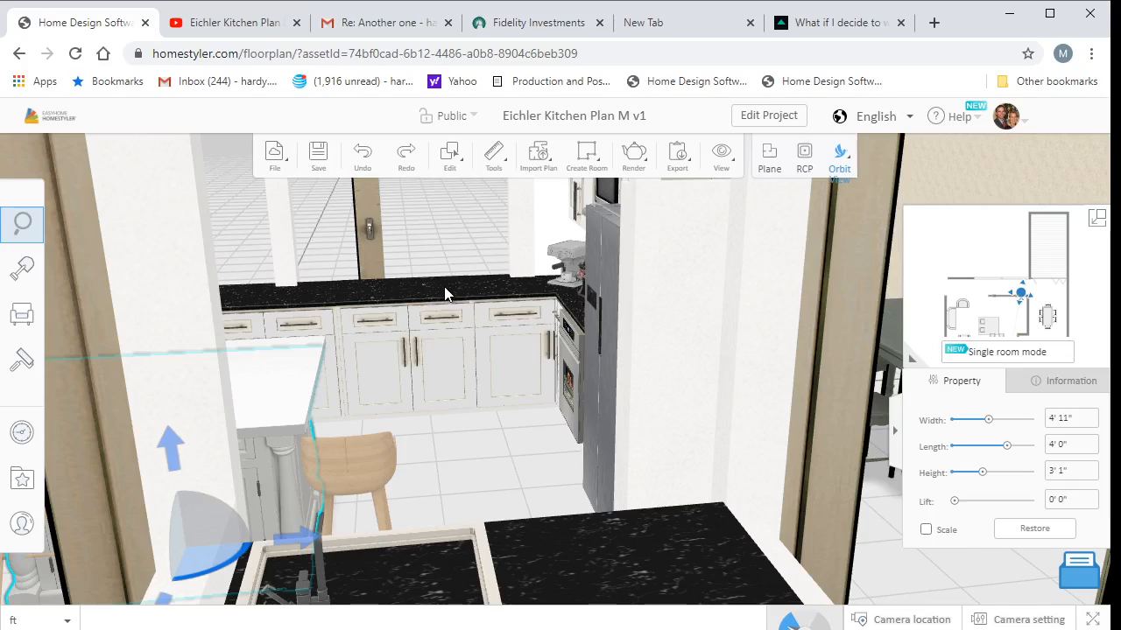
{"action": "mouse_move", "coordinate": [578, 585]}
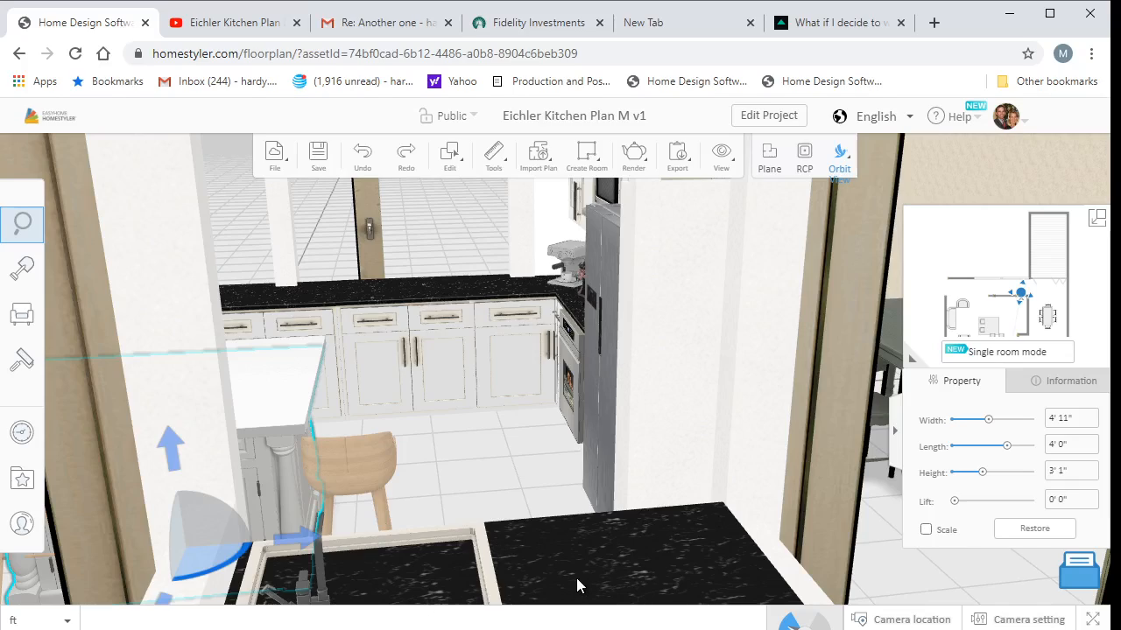
{"action": "mouse_move", "coordinate": [462, 490]}
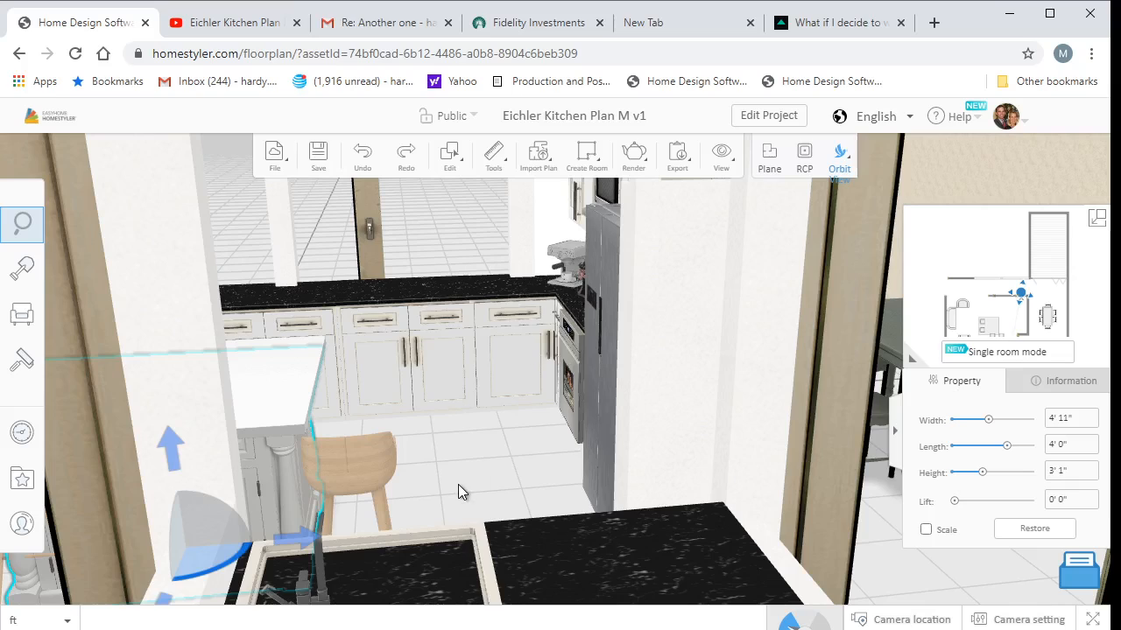
Orbit over the island and wall ledge toward the cooktop, returning along the L-shaped counters
{"action": "left_click_drag", "start_coordinate": [464, 490], "coordinate": [534, 508]}
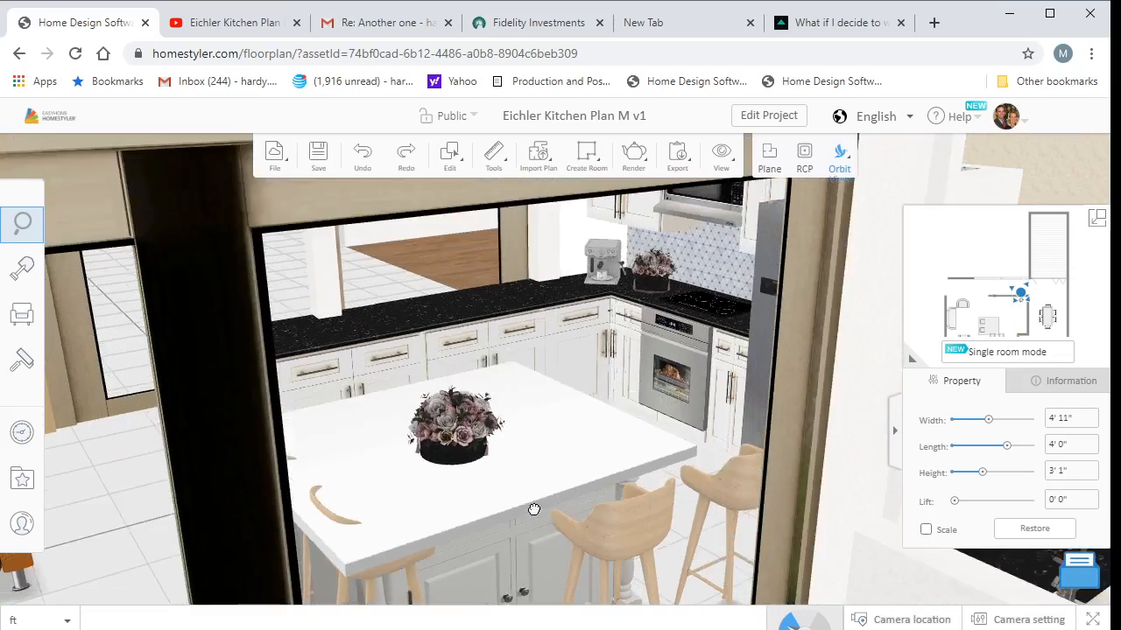
{"action": "left_click_drag", "start_coordinate": [534, 508], "coordinate": [546, 329]}
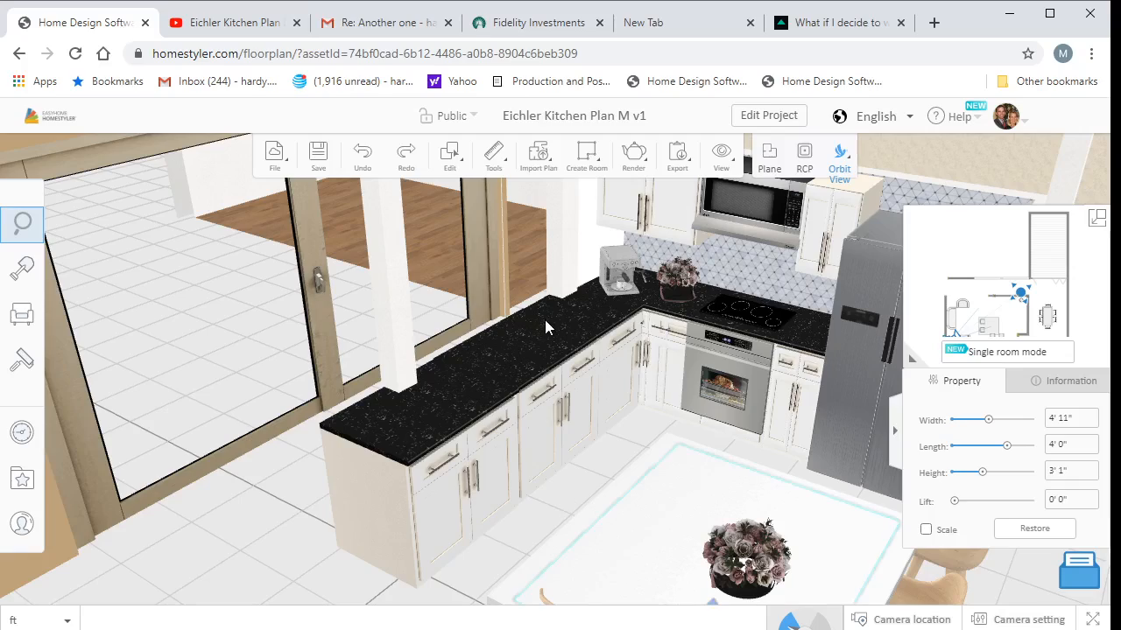
{"action": "mouse_move", "coordinate": [504, 360]}
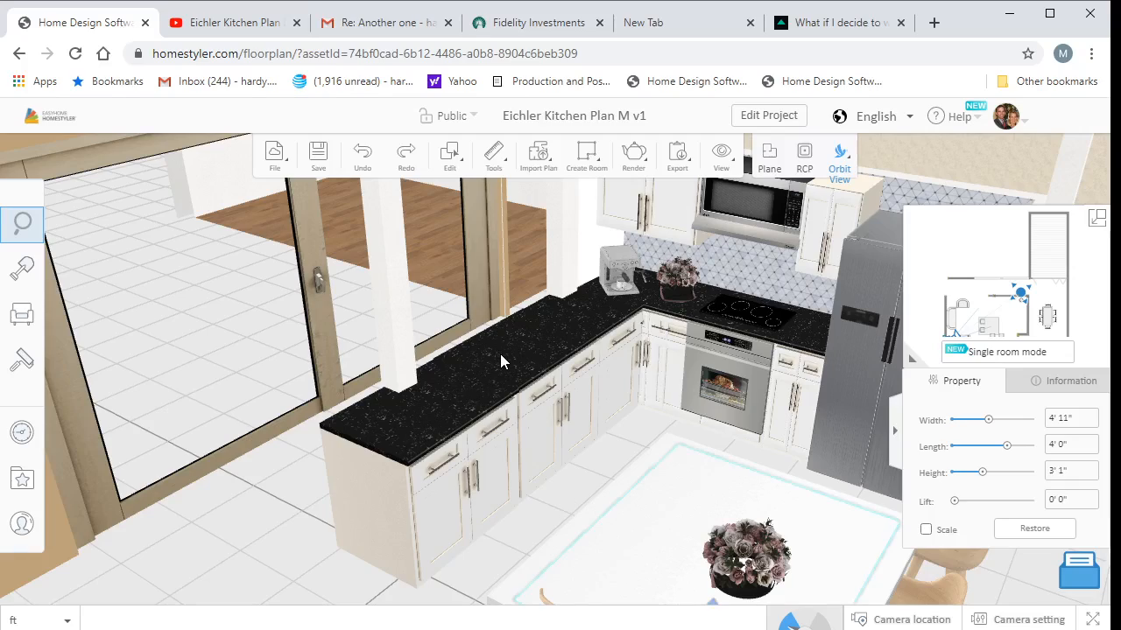
{"action": "mouse_move", "coordinate": [718, 417]}
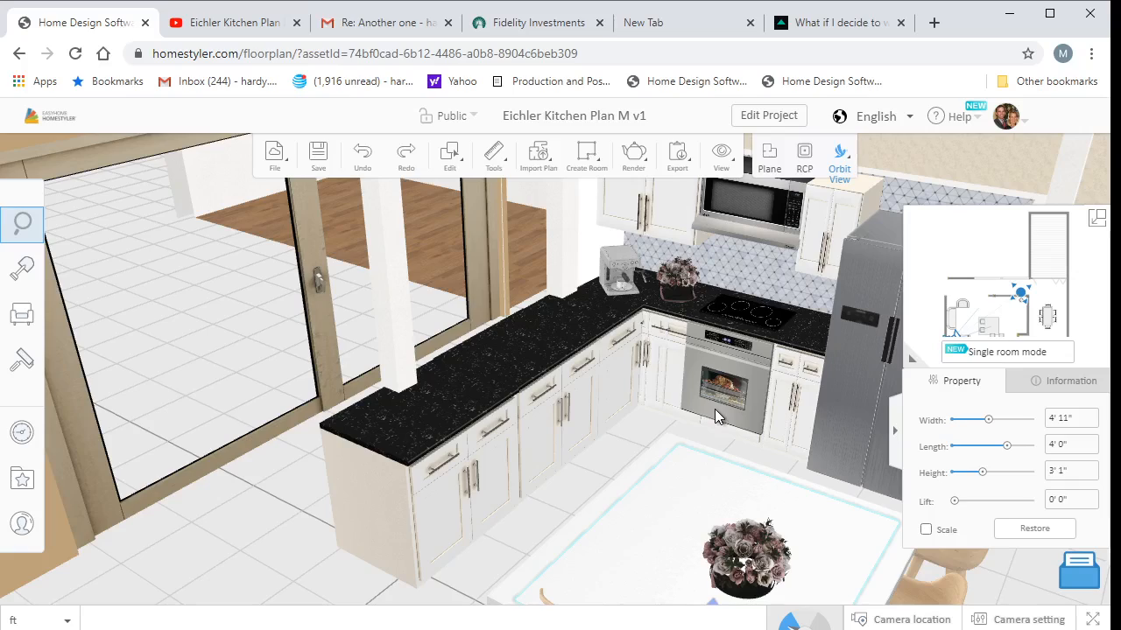
{"action": "mouse_move", "coordinate": [679, 317]}
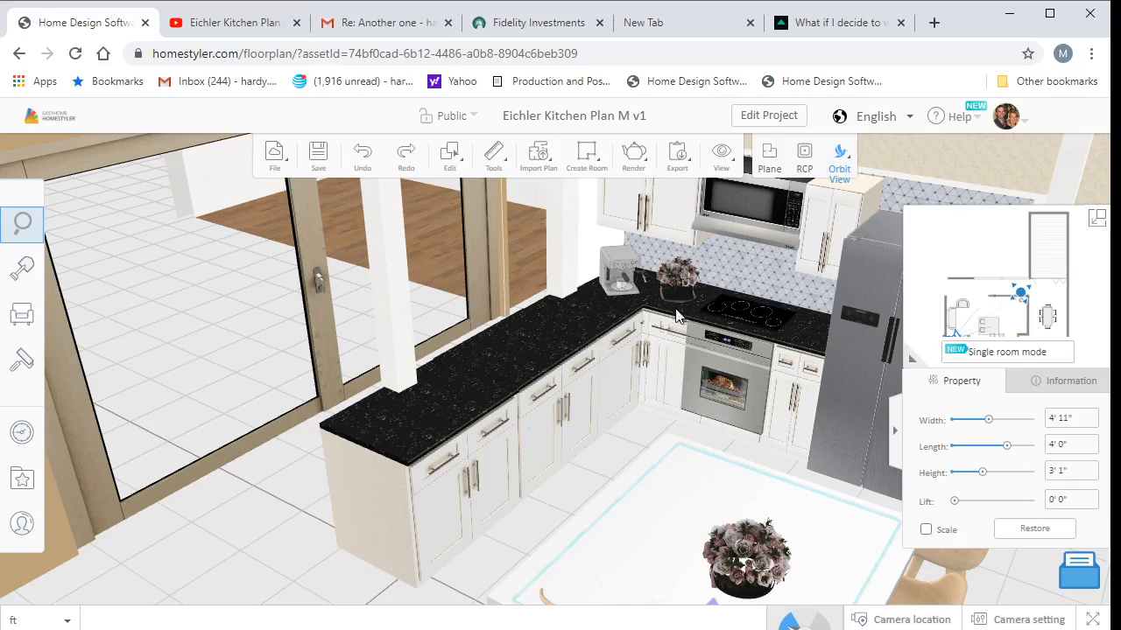
{"action": "left_click_drag", "start_coordinate": [674, 315], "coordinate": [645, 444]}
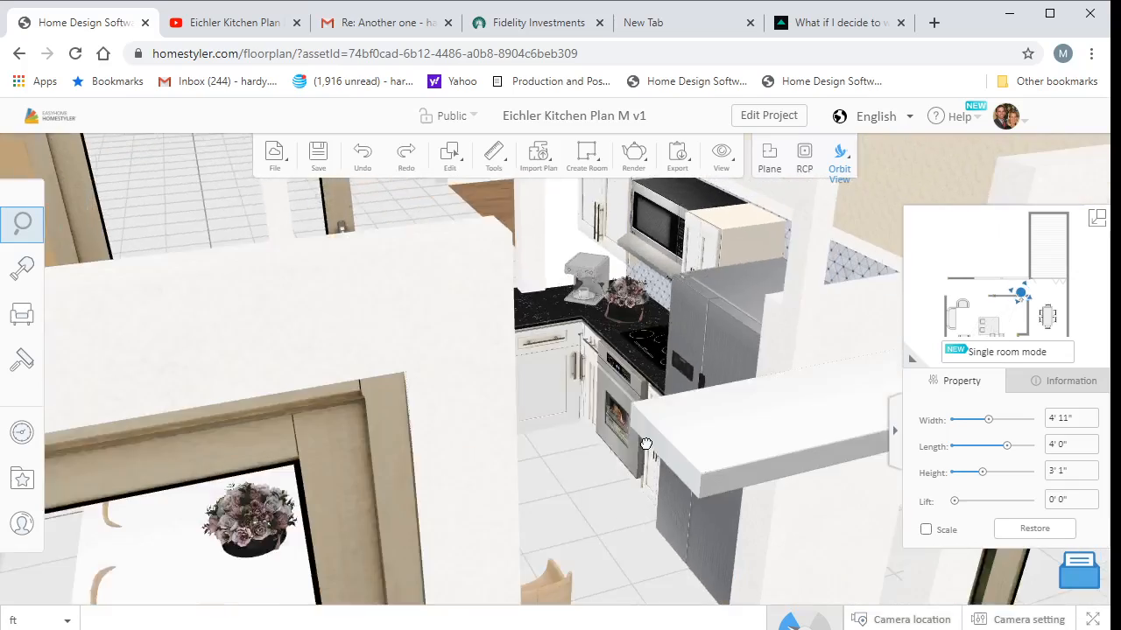
{"action": "left_click_drag", "start_coordinate": [644, 444], "coordinate": [707, 448]}
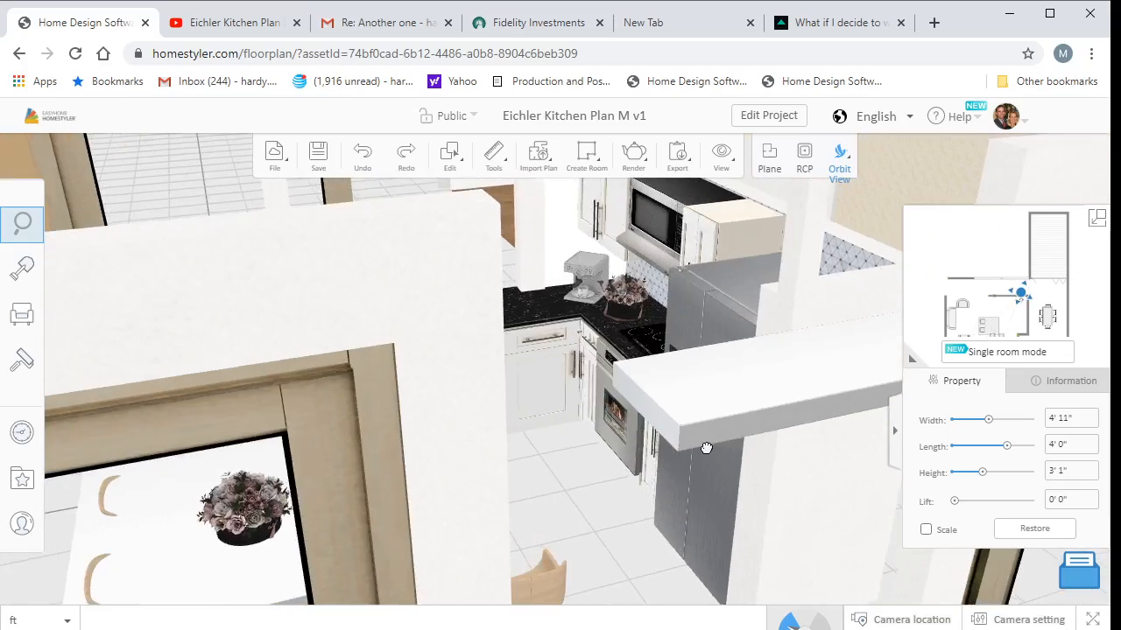
{"action": "left_click_drag", "start_coordinate": [707, 449], "coordinate": [585, 464]}
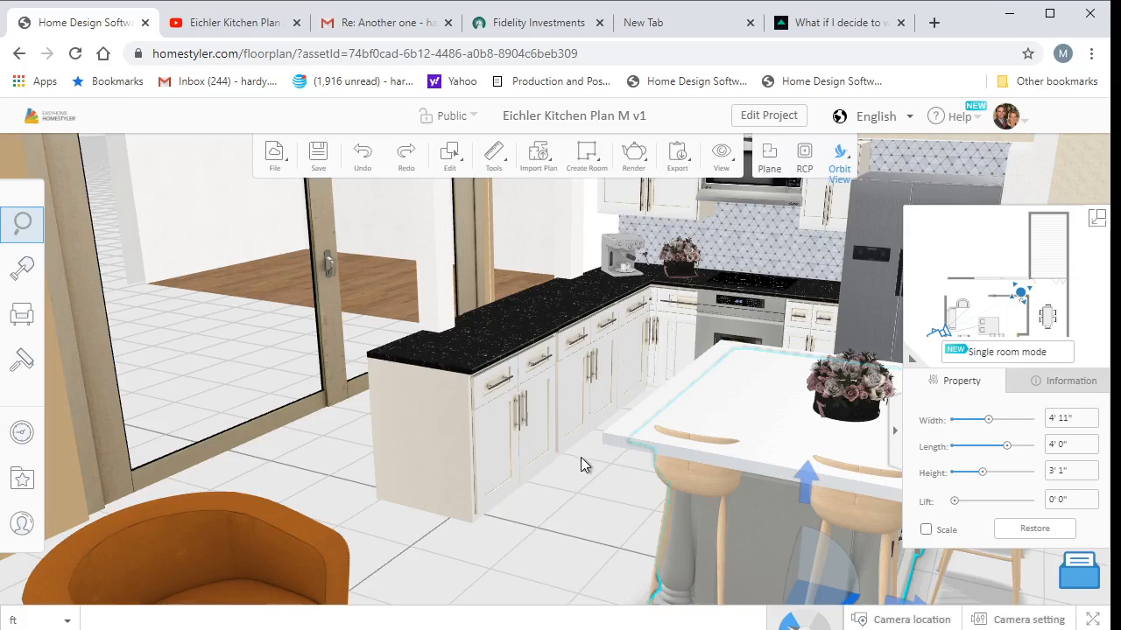
{"action": "mouse_move", "coordinate": [571, 476]}
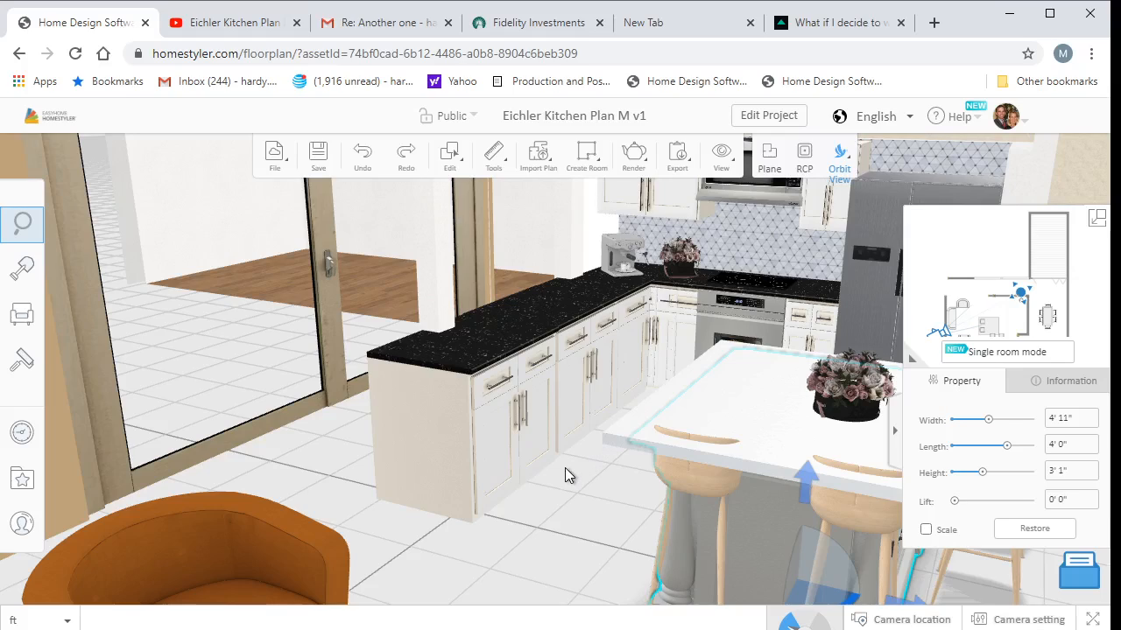